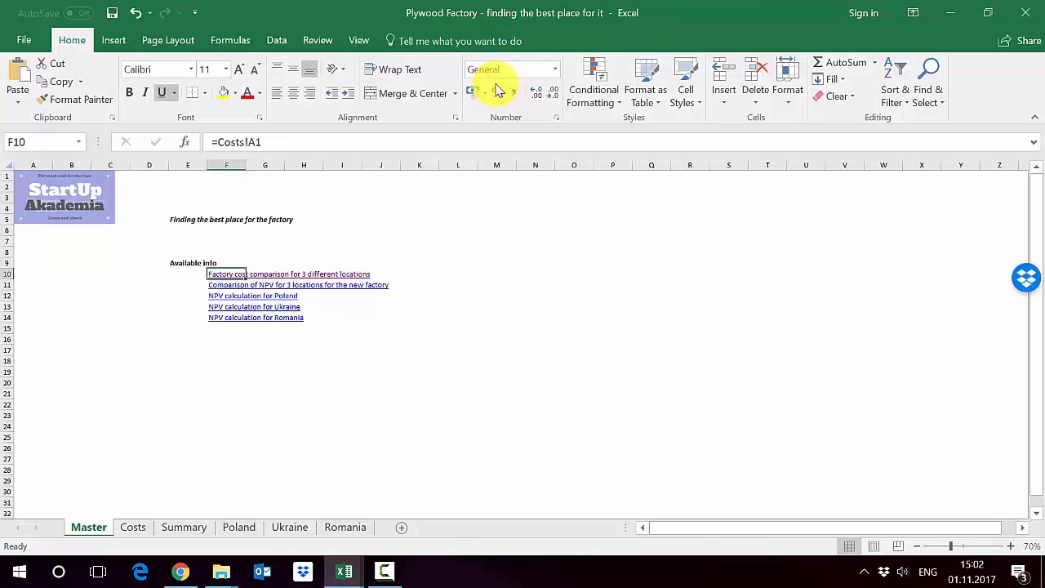
mouse_move(466, 228)
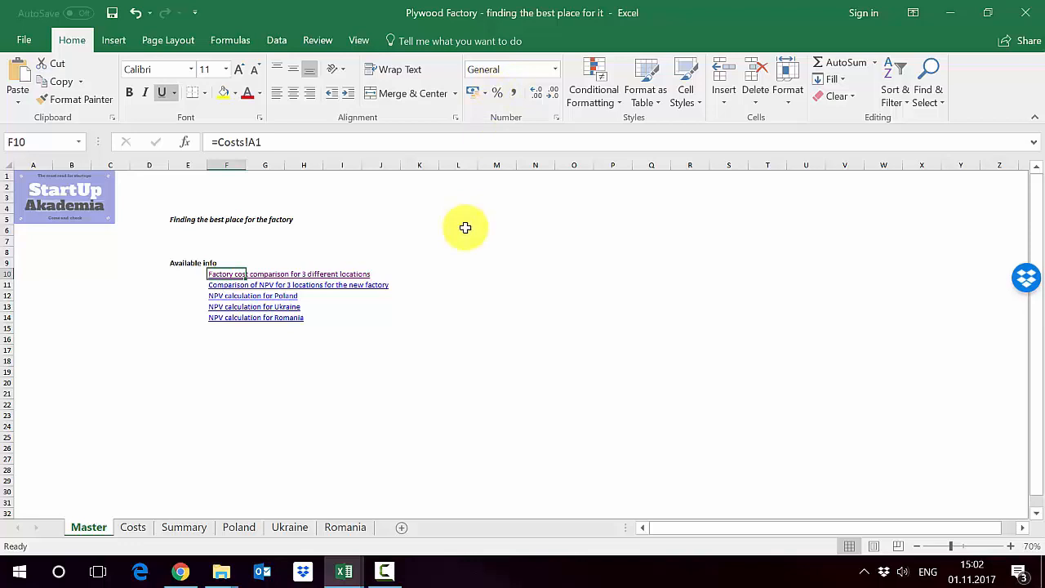
Step: Open the Factory cost comparison sheet from its link on the Master sheet
click(380, 219)
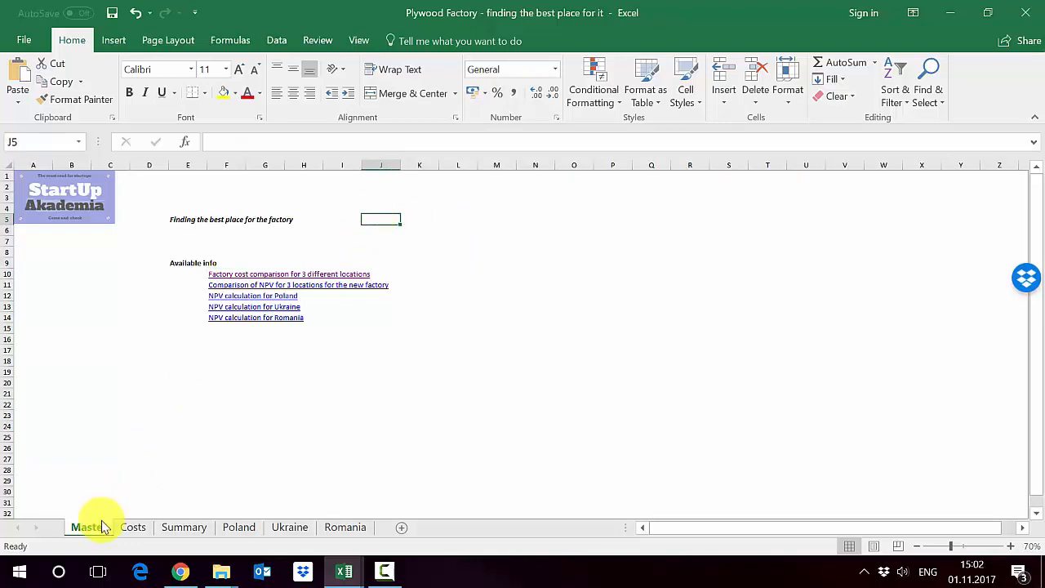
click(235, 165)
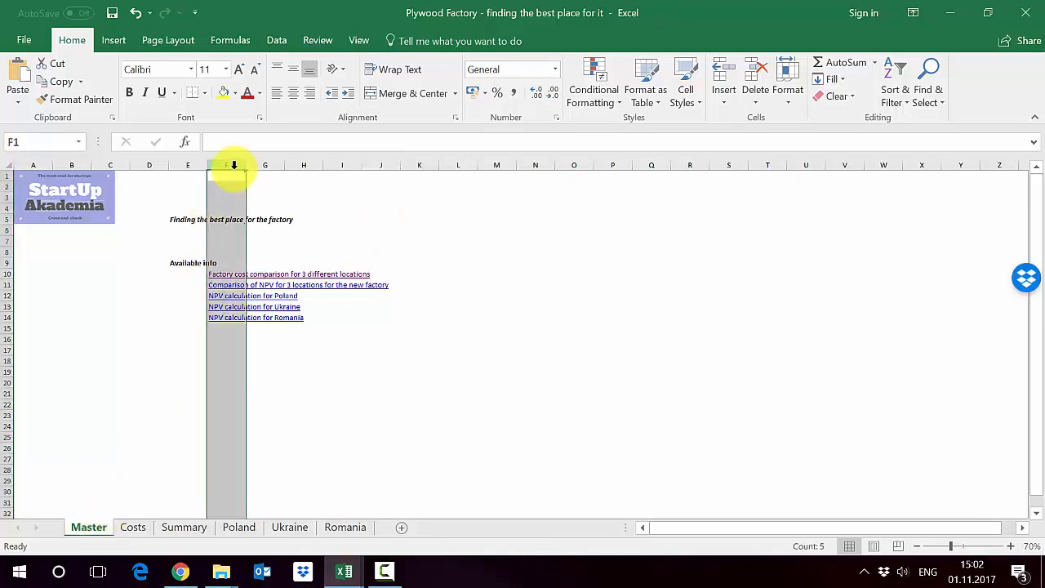
click(304, 240)
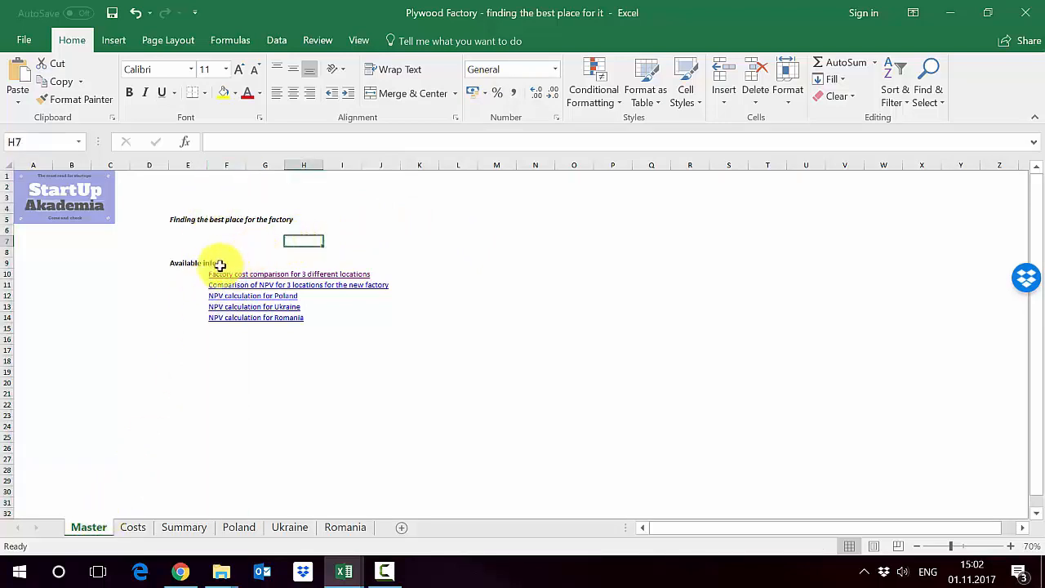
click(226, 274)
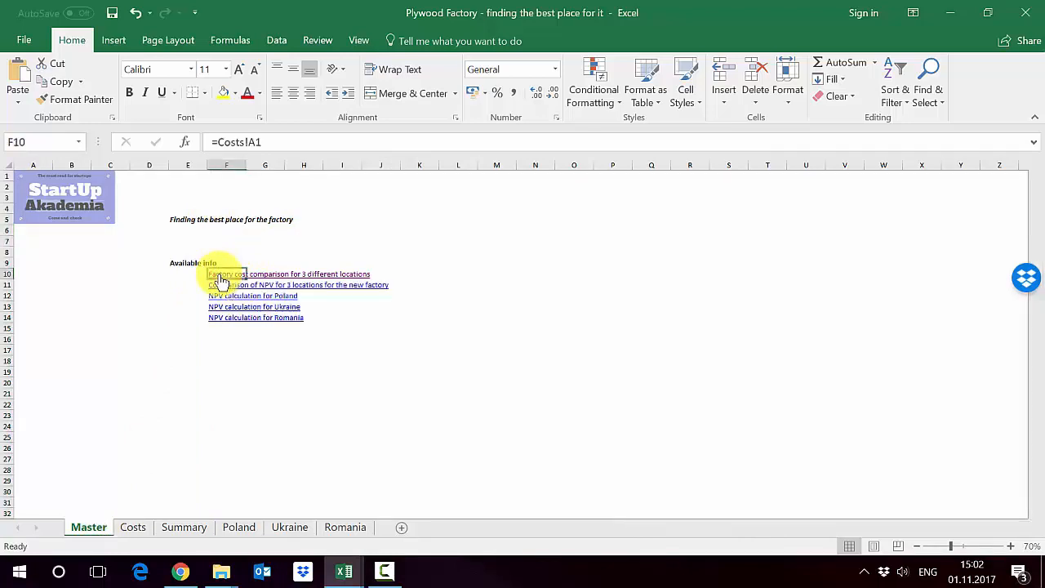
click(288, 273)
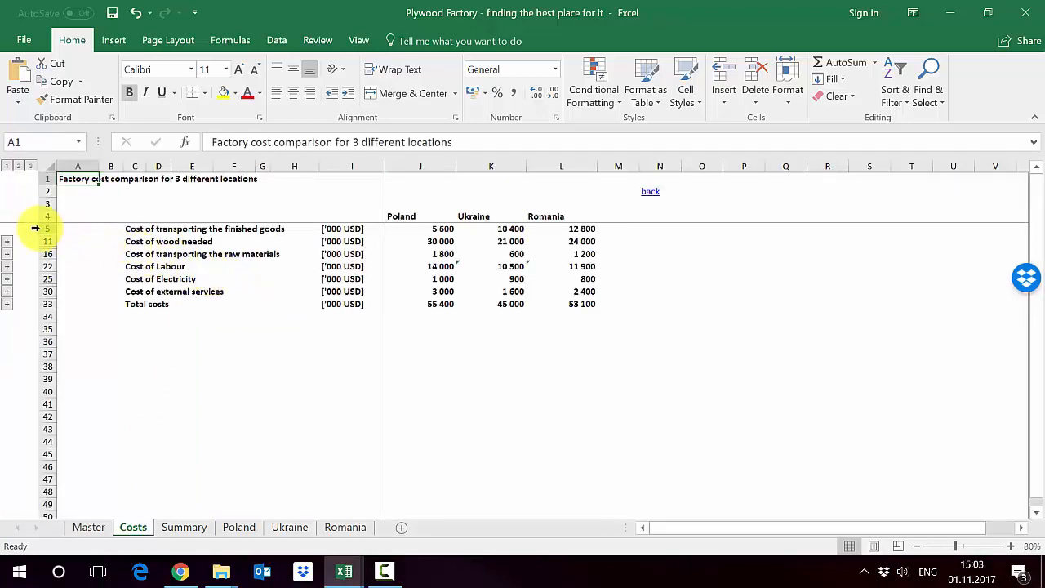
Step: Inspect Poland's and Ukraine's total cost formulas, then expand the finished-goods transport rows
click(78, 229)
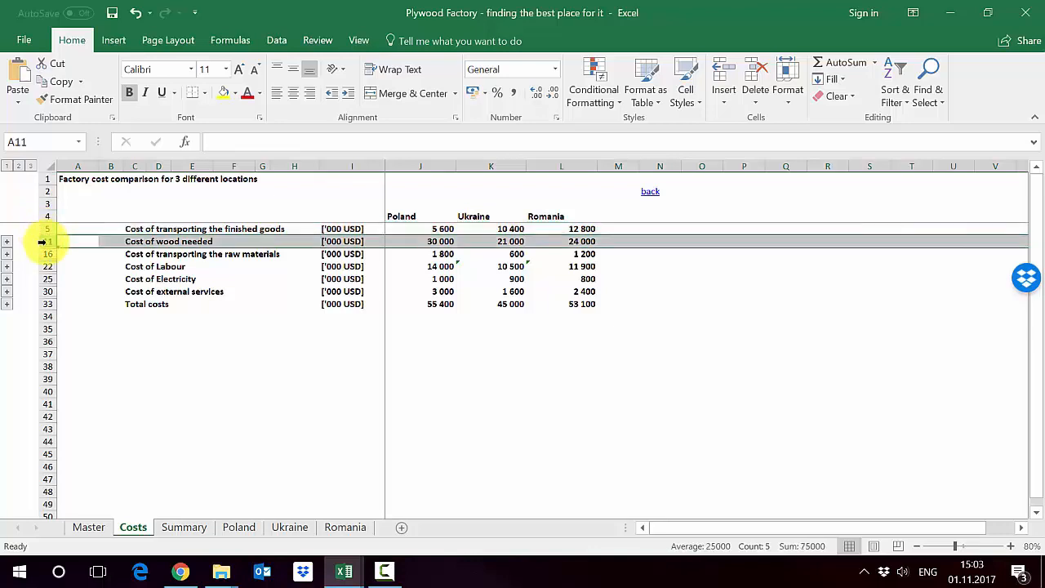
click(76, 254)
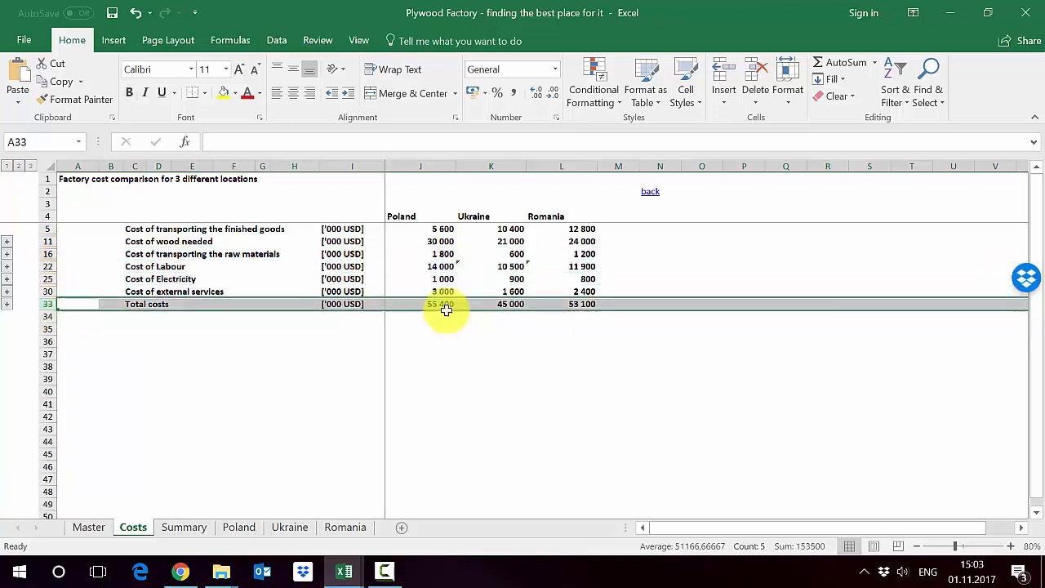
click(421, 303)
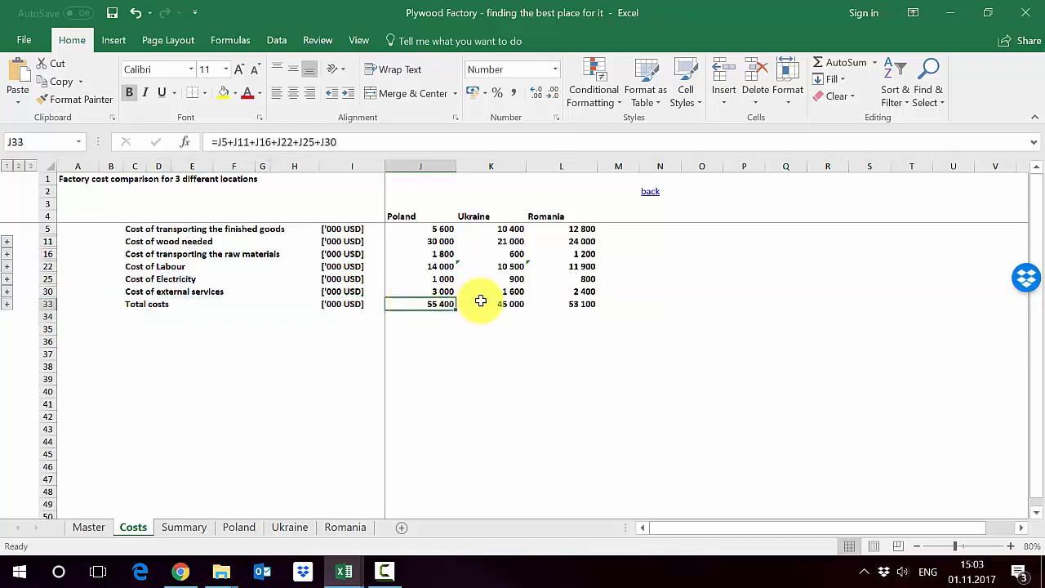
click(491, 316)
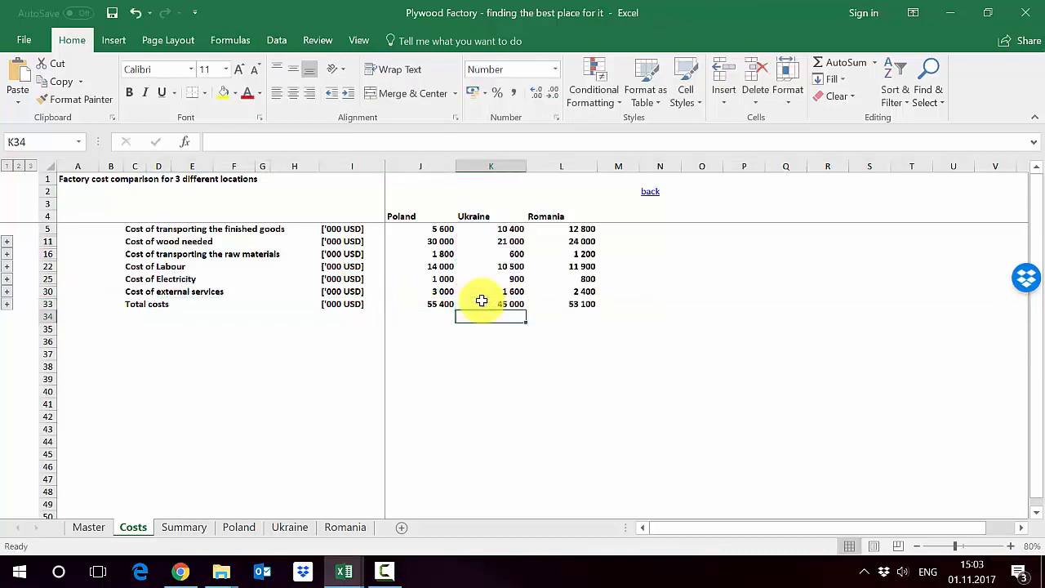
click(491, 165)
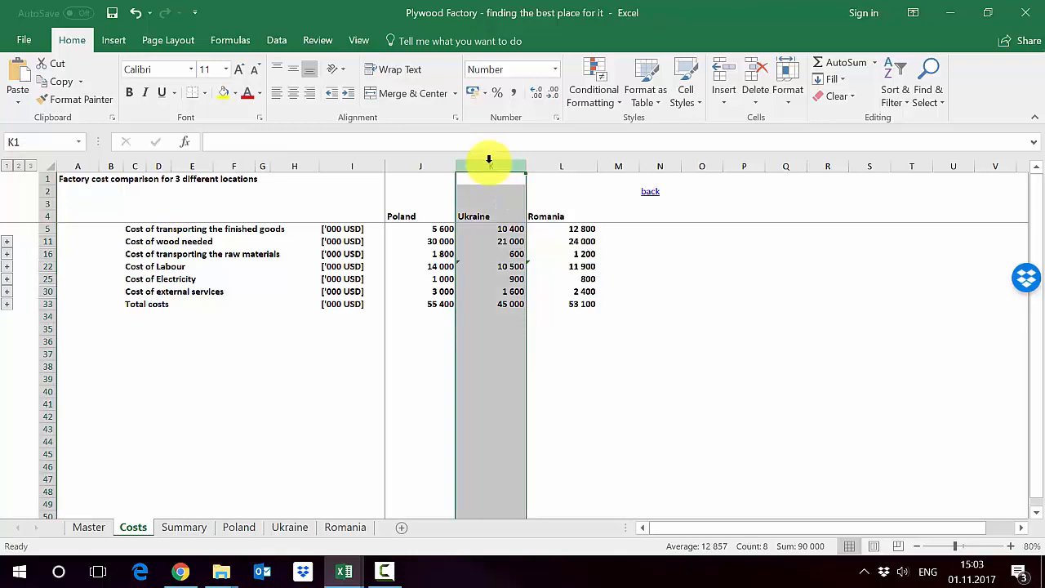
click(490, 304)
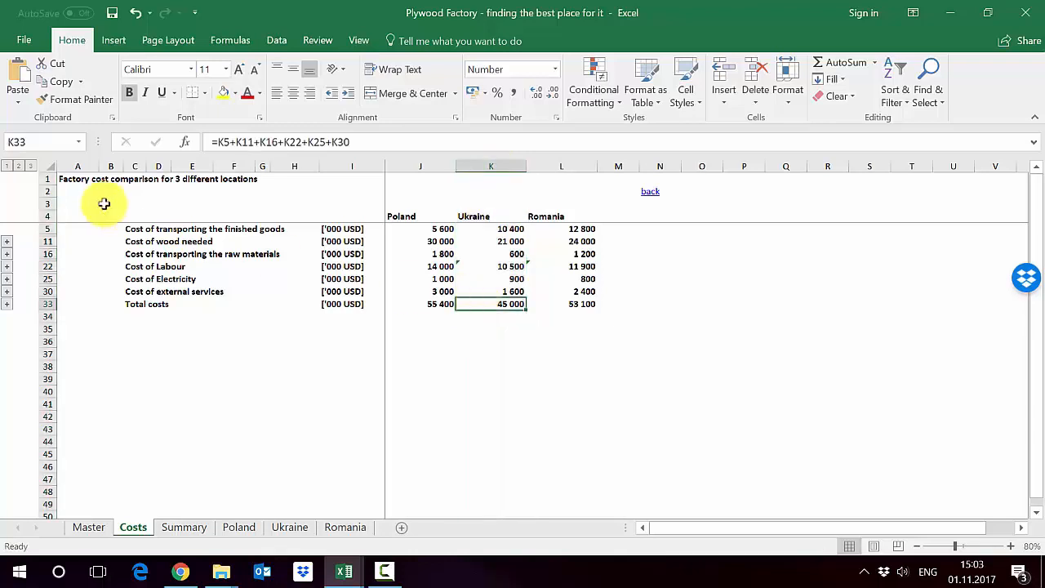
click(7, 241)
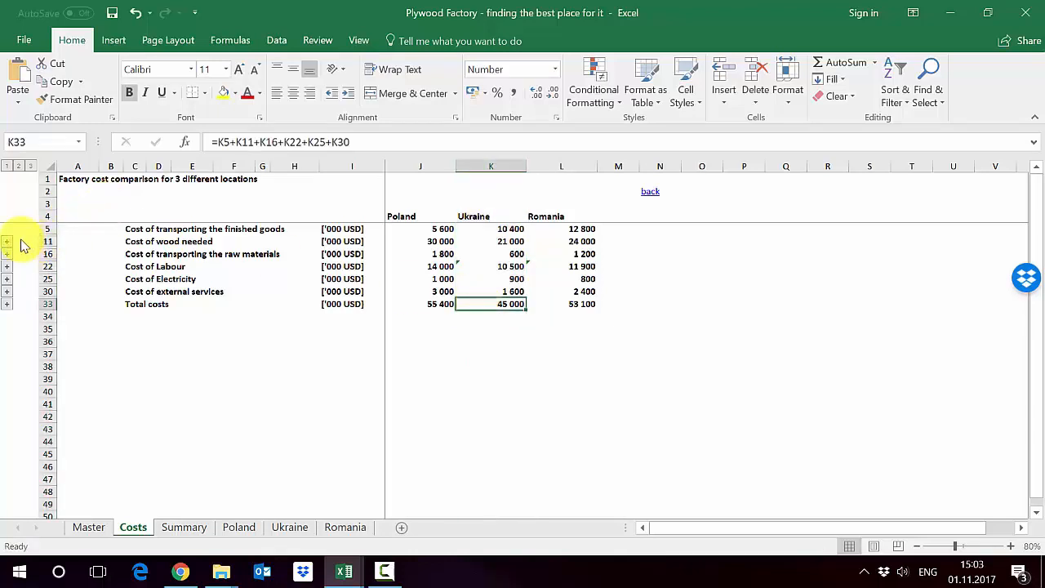
click(7, 241)
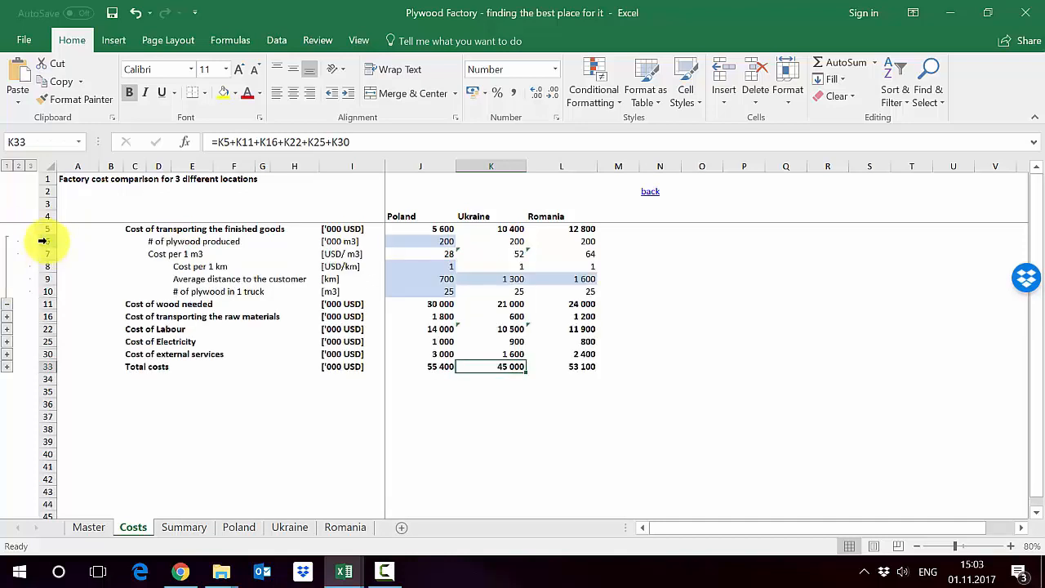
Step: Check Romania's average distance to the customer, then collapse the transport cost rows
click(47, 241)
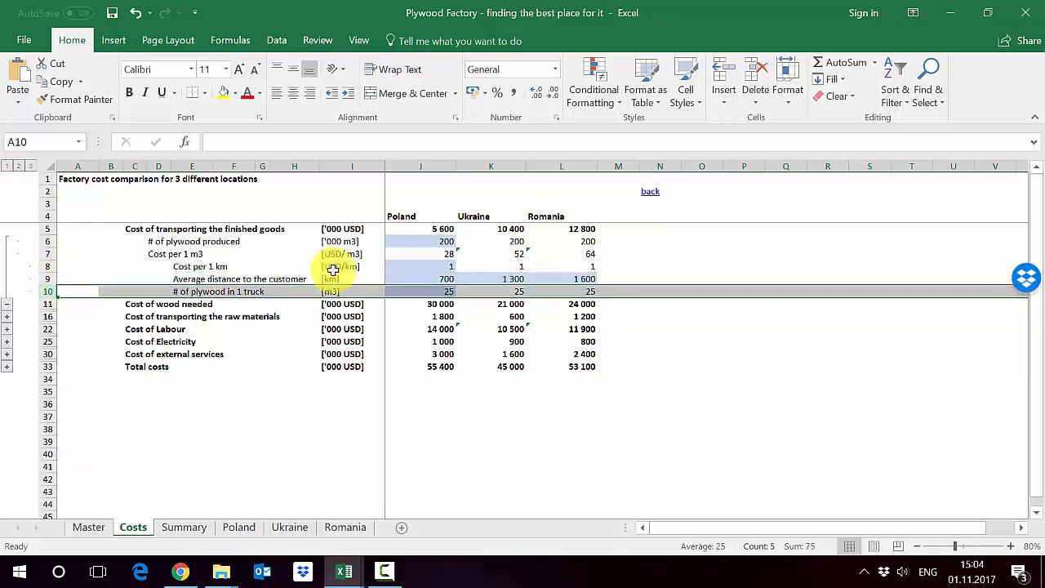
click(561, 279)
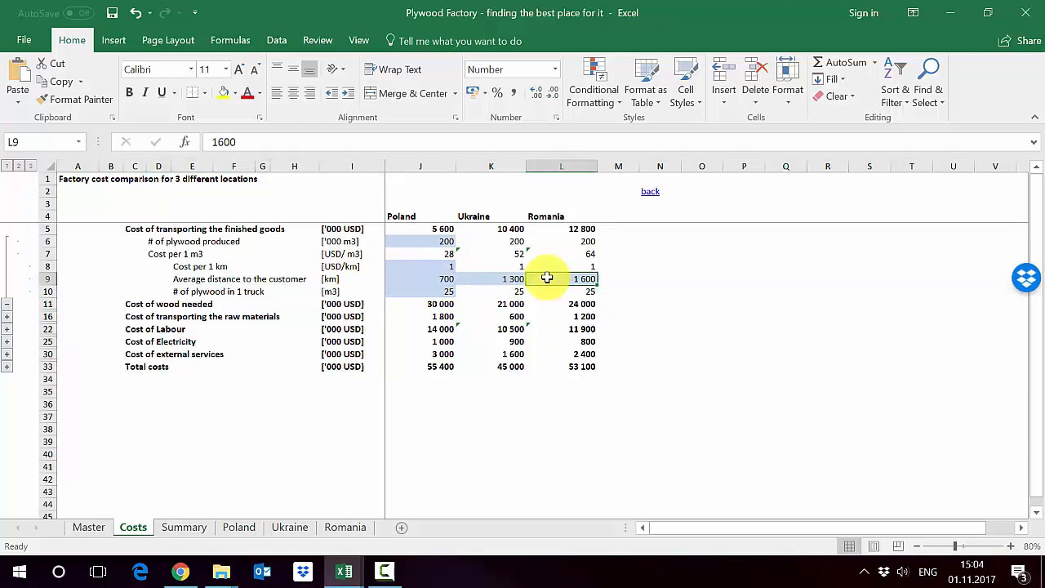
mouse_move(553, 242)
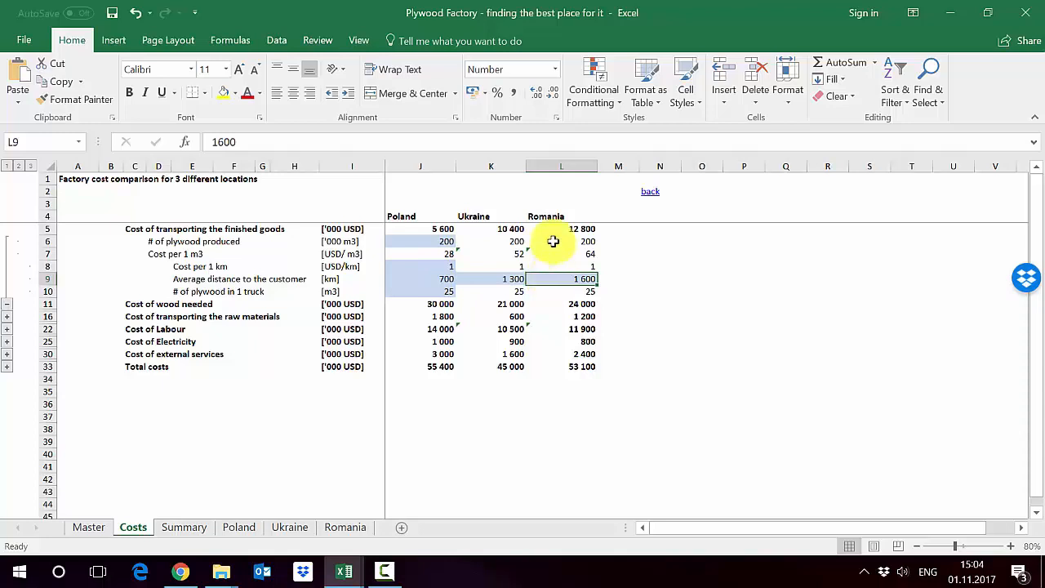
click(561, 229)
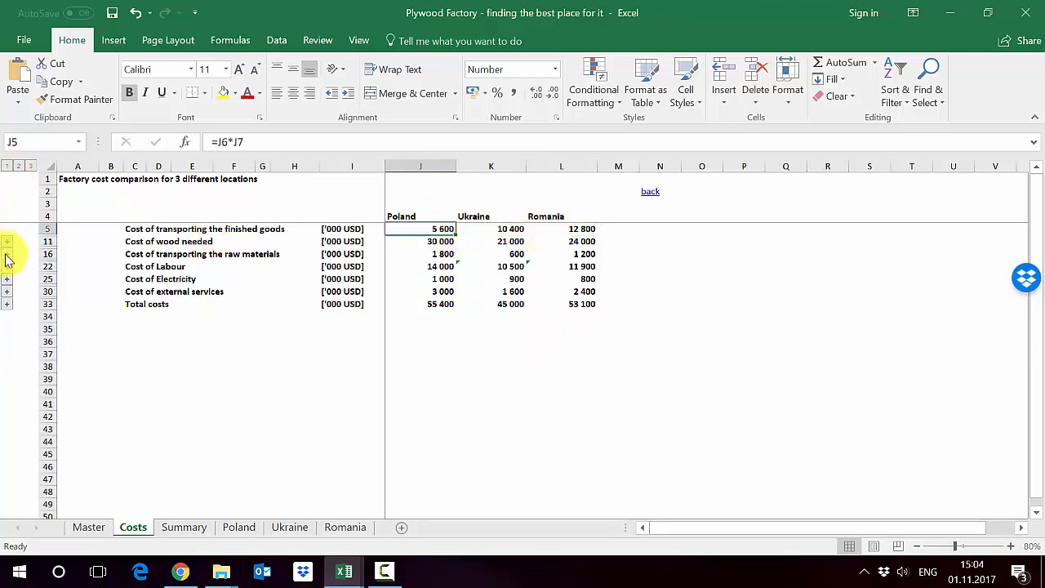
Step: Expand the wood cost group and check cost per m3 for Poland, Ukraine and Romania
click(6, 241)
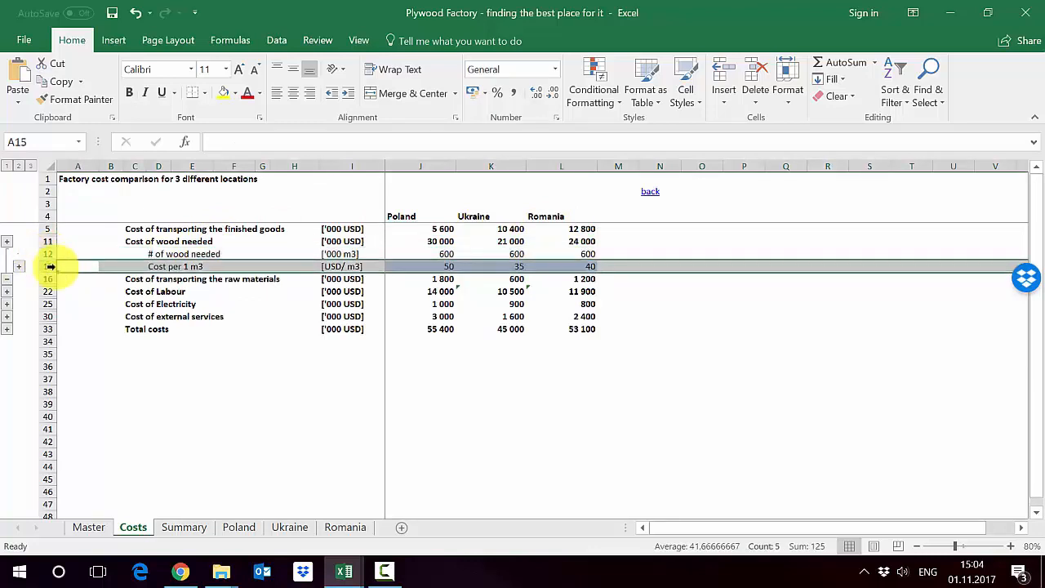
click(429, 266)
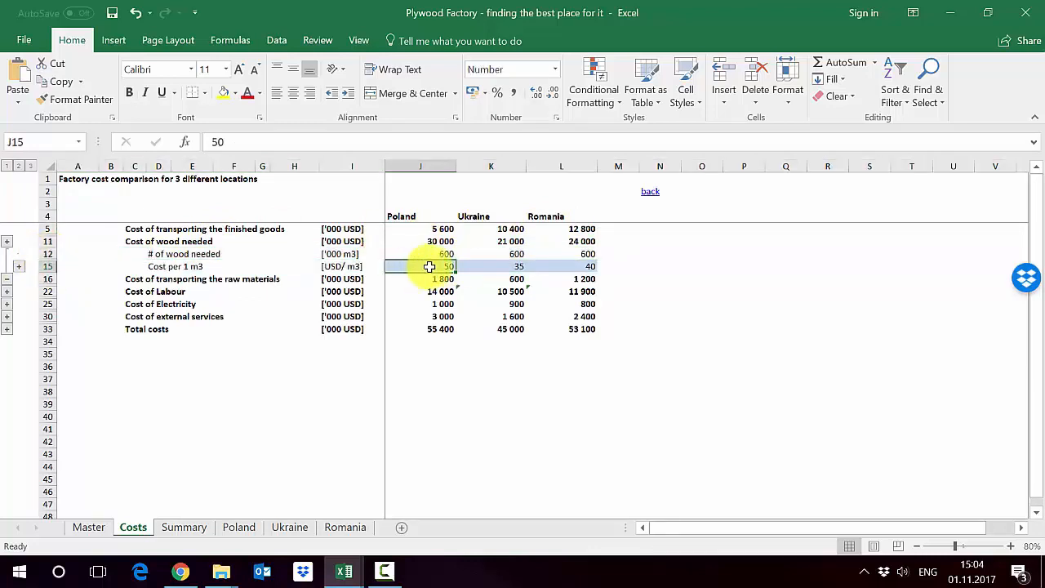
click(490, 267)
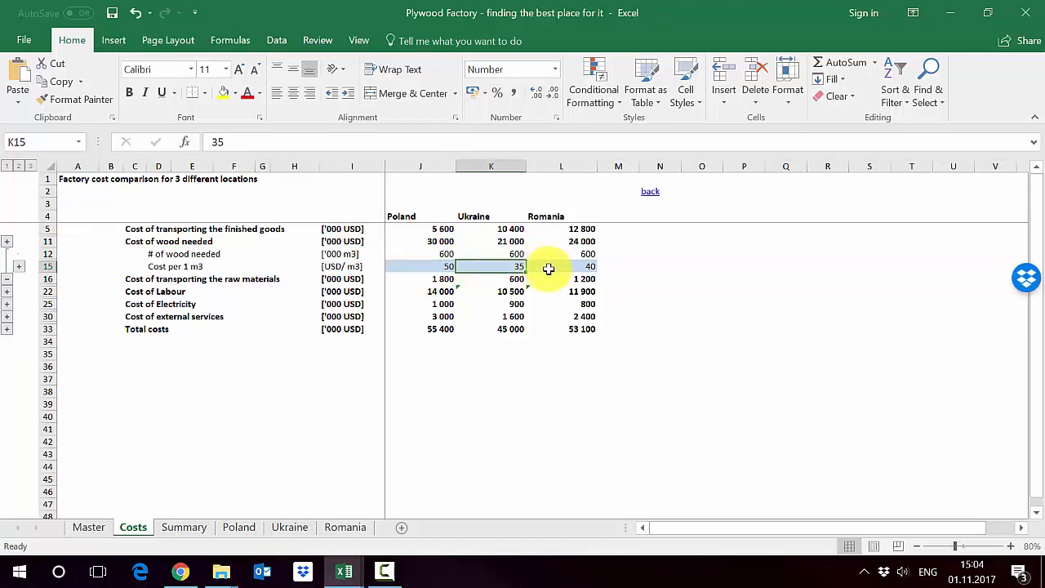
click(561, 266)
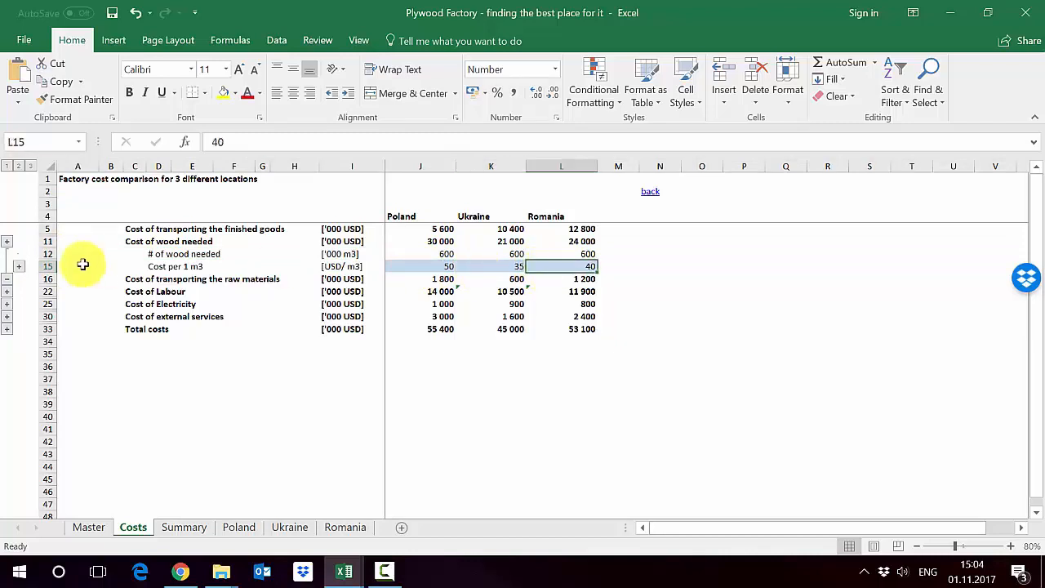
Step: Expand wood needed and inspect plywood produced and Poland's wood-per-plywood usage
click(19, 266)
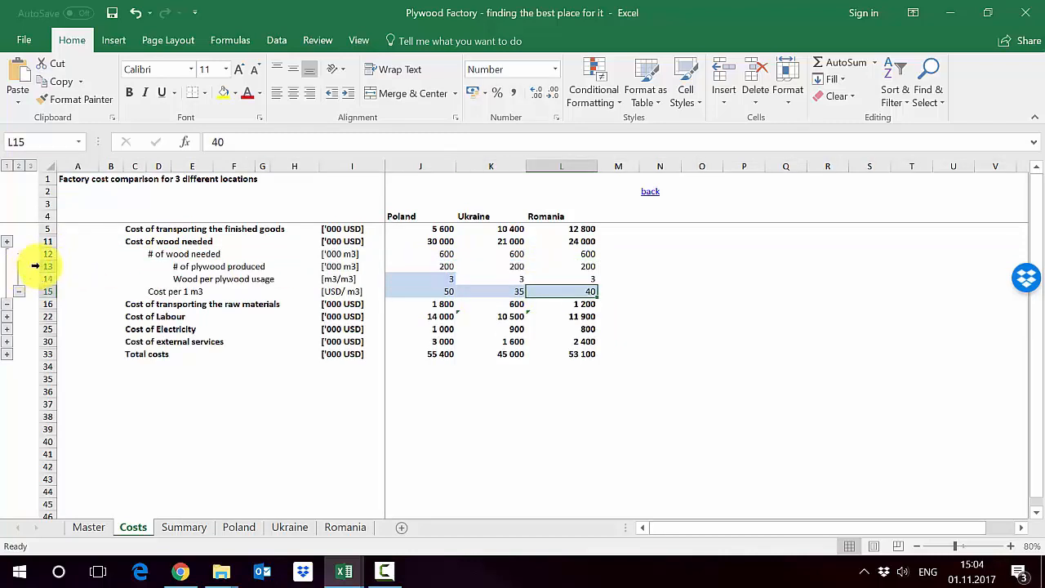
click(48, 267)
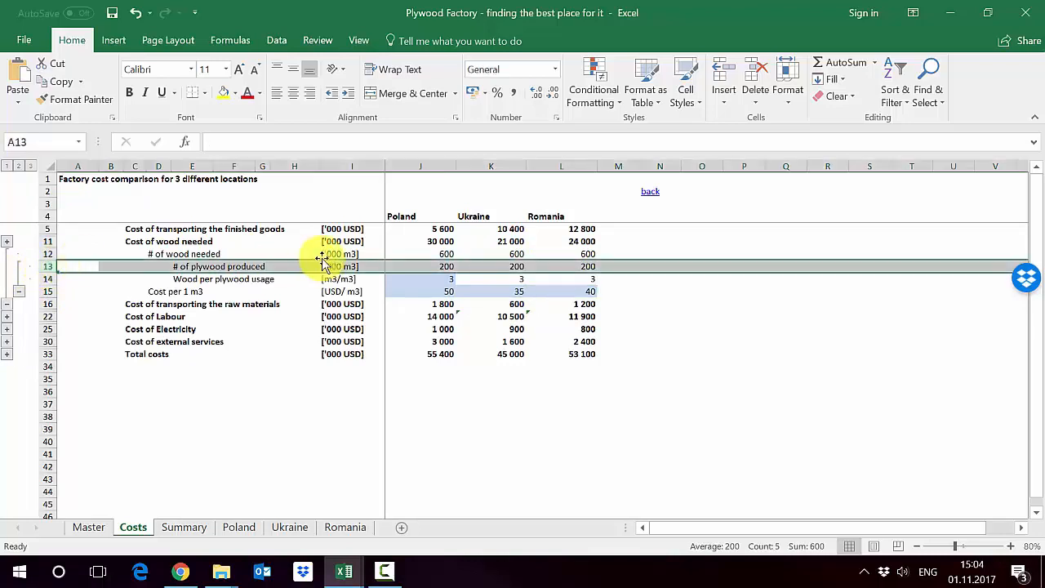
click(421, 267)
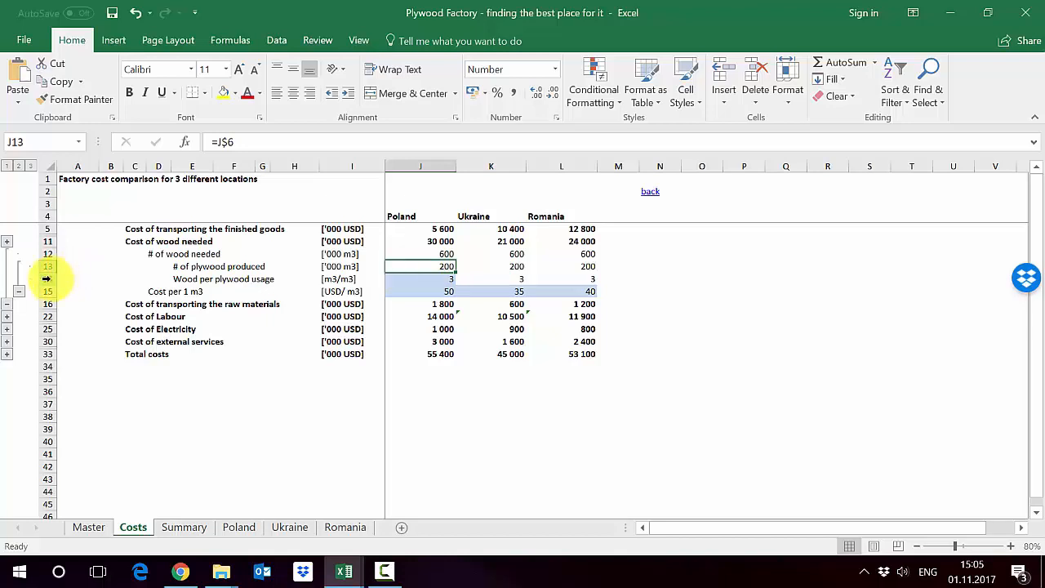
click(47, 278)
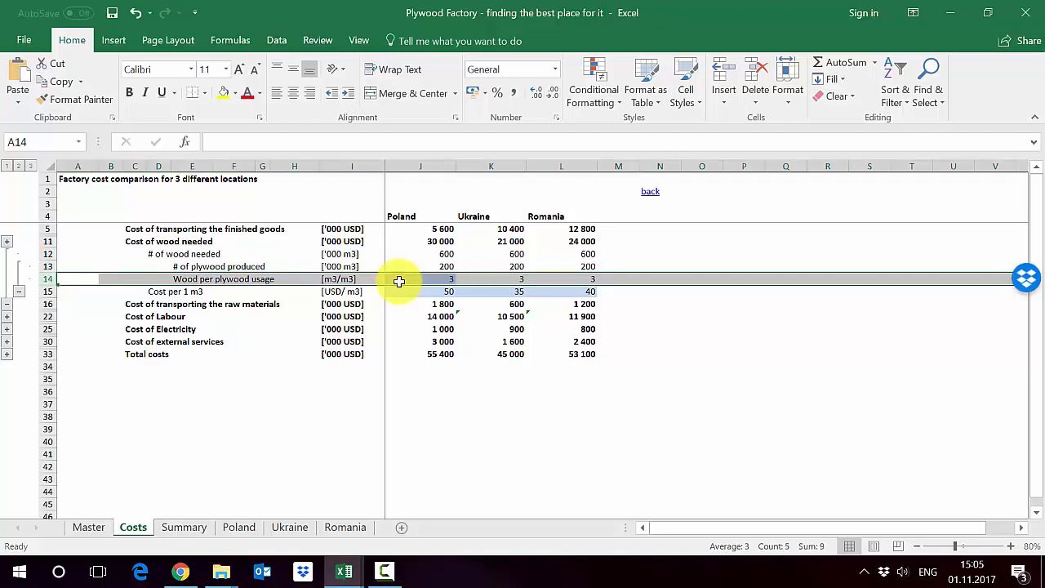
click(419, 279)
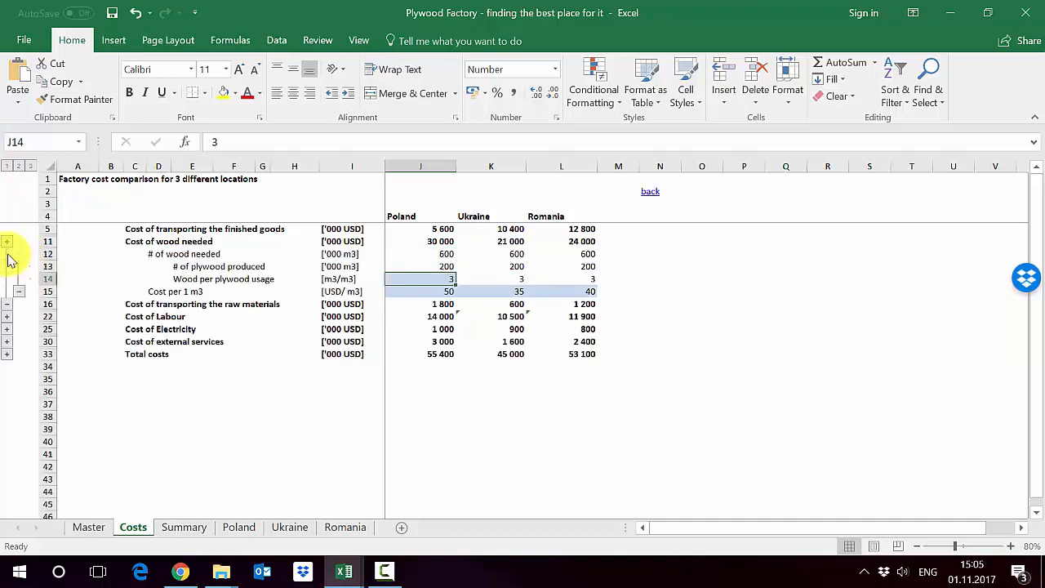
click(46, 254)
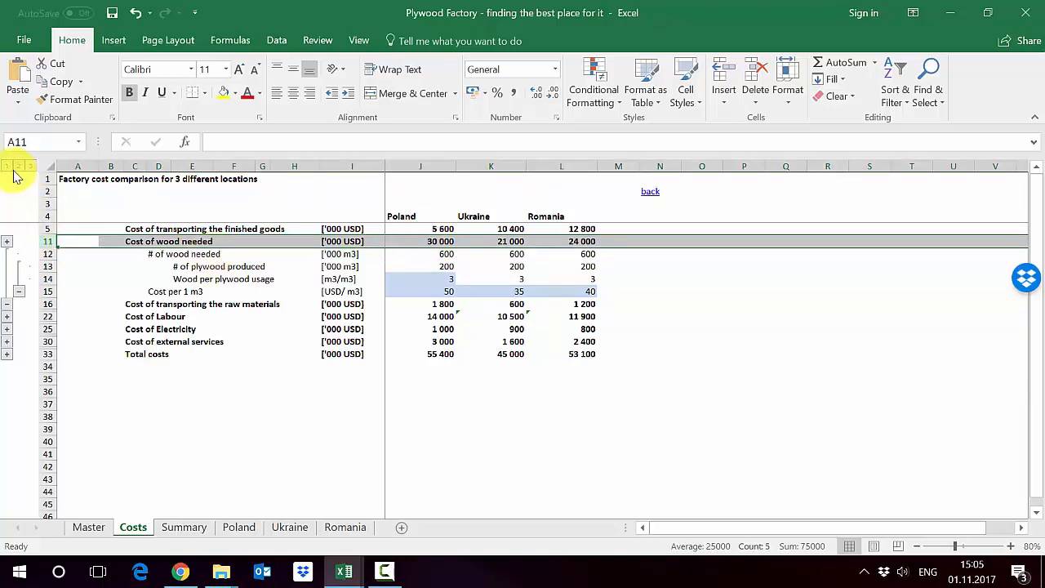
Step: Collapse the wood breakdown, check factory distances and Ukraine's raw-material transport formula
click(8, 254)
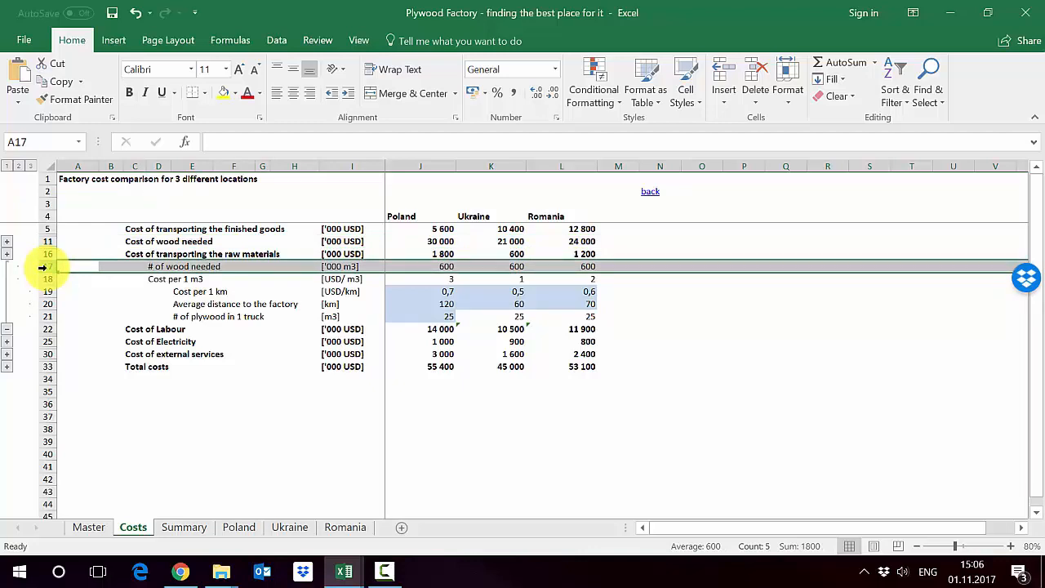
click(78, 279)
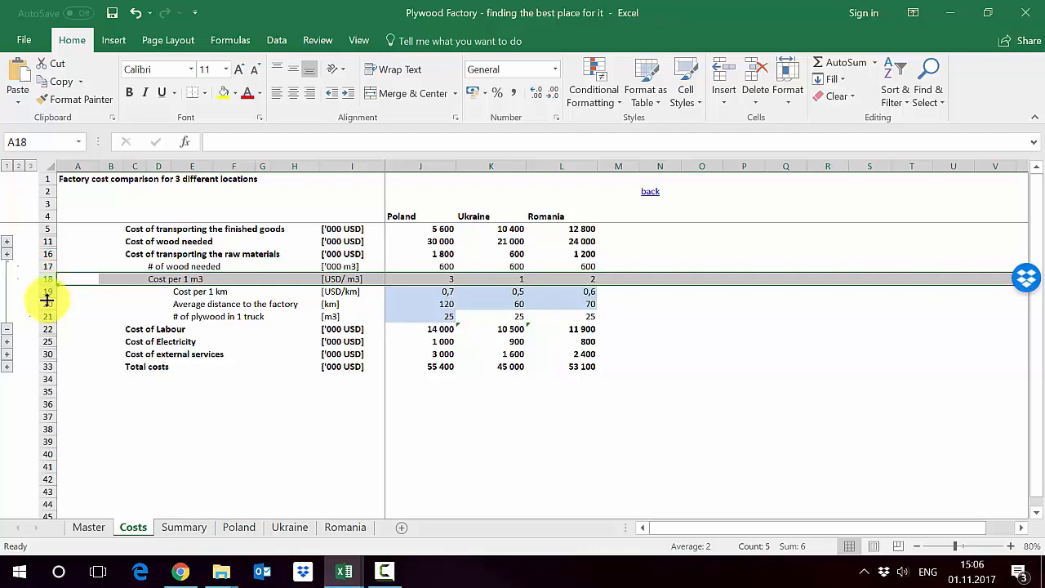
click(77, 304)
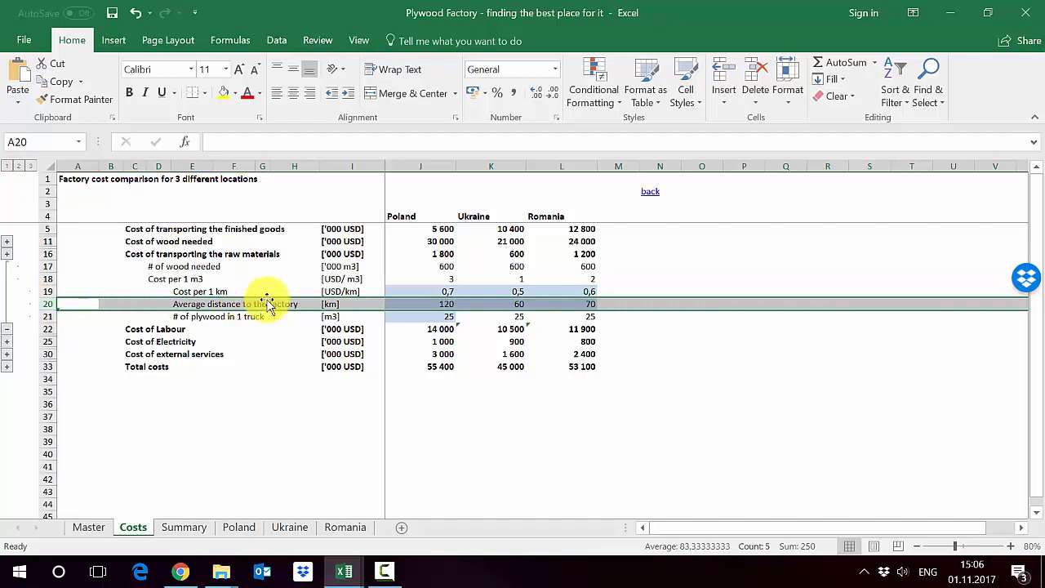
click(421, 304)
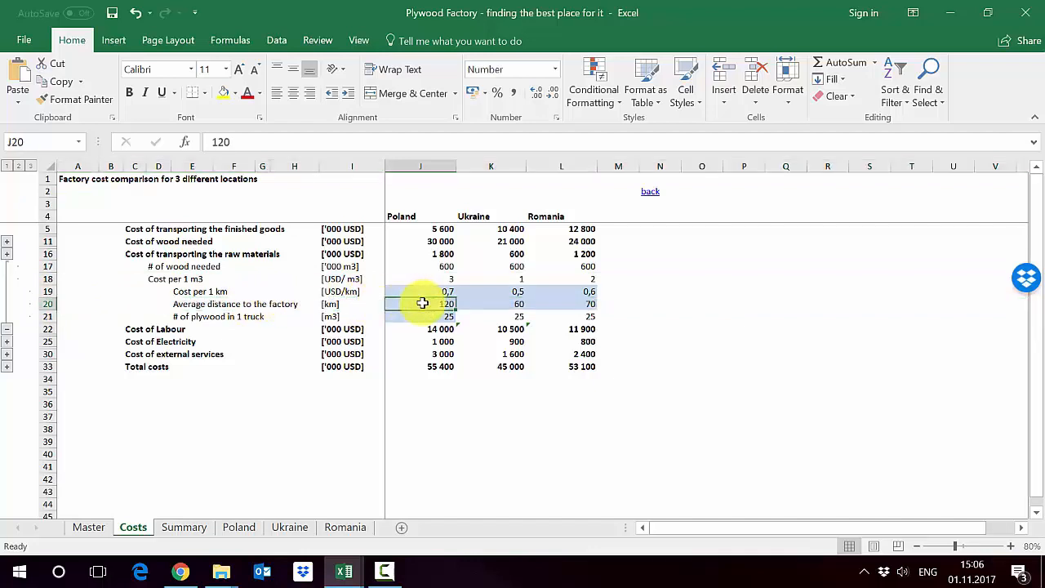
click(491, 304)
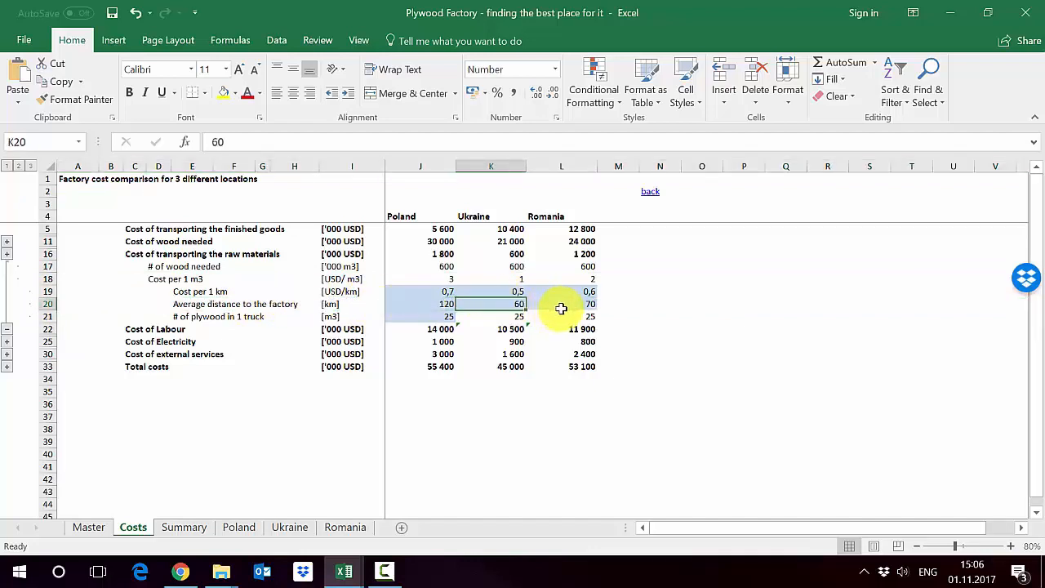
click(561, 304)
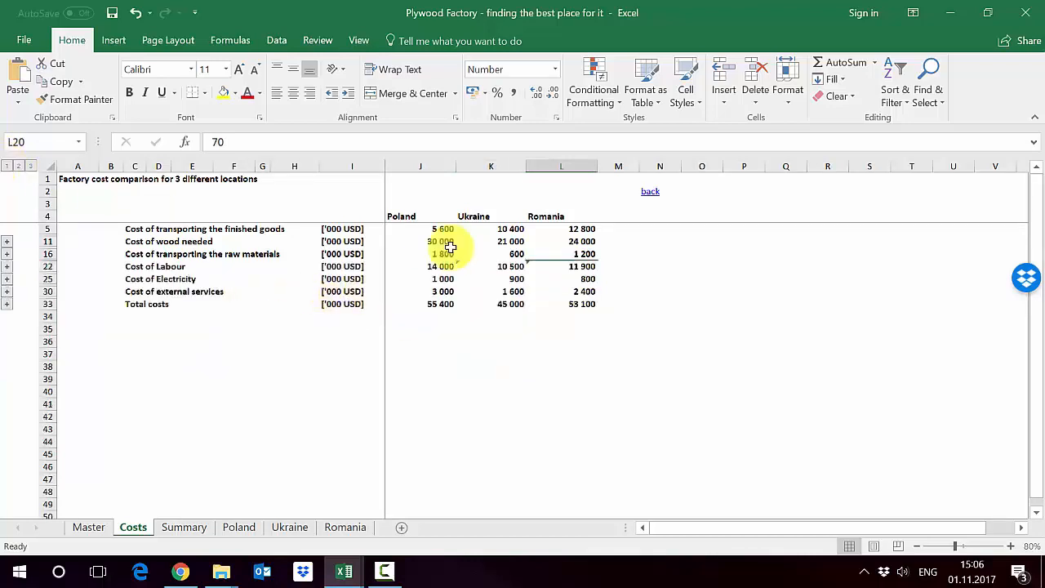
click(516, 254)
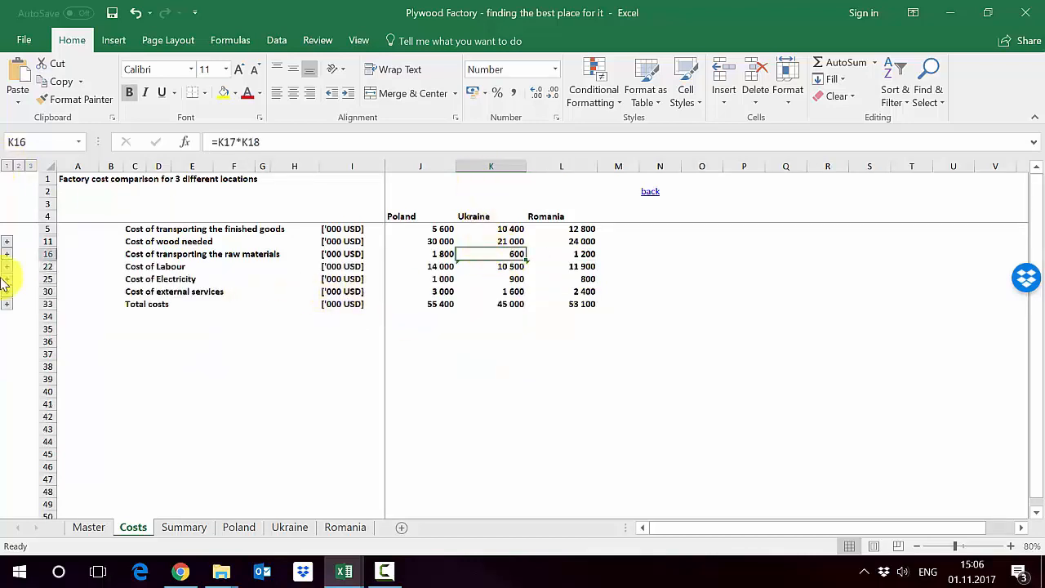
click(7, 266)
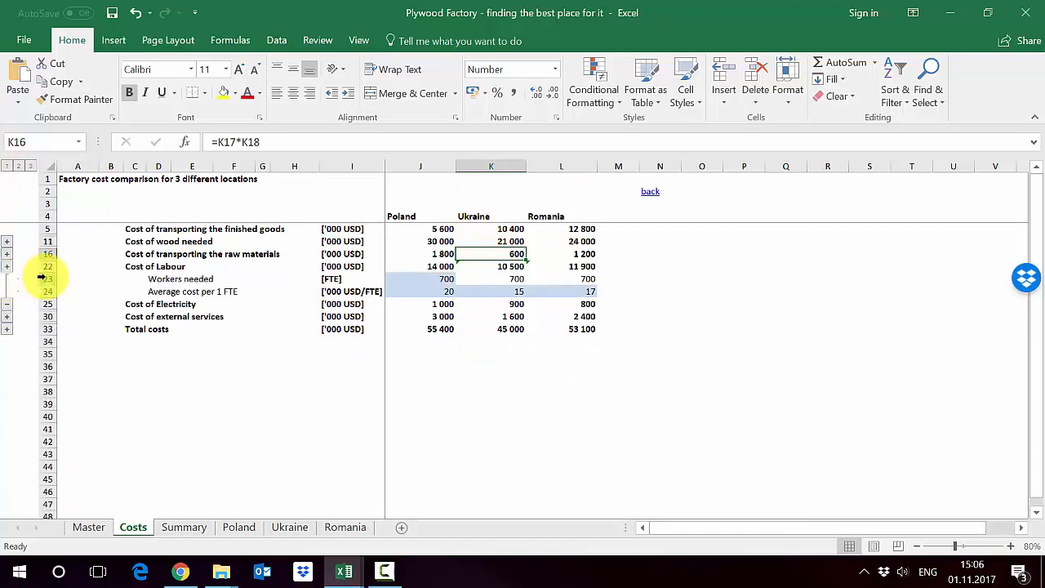
click(48, 279)
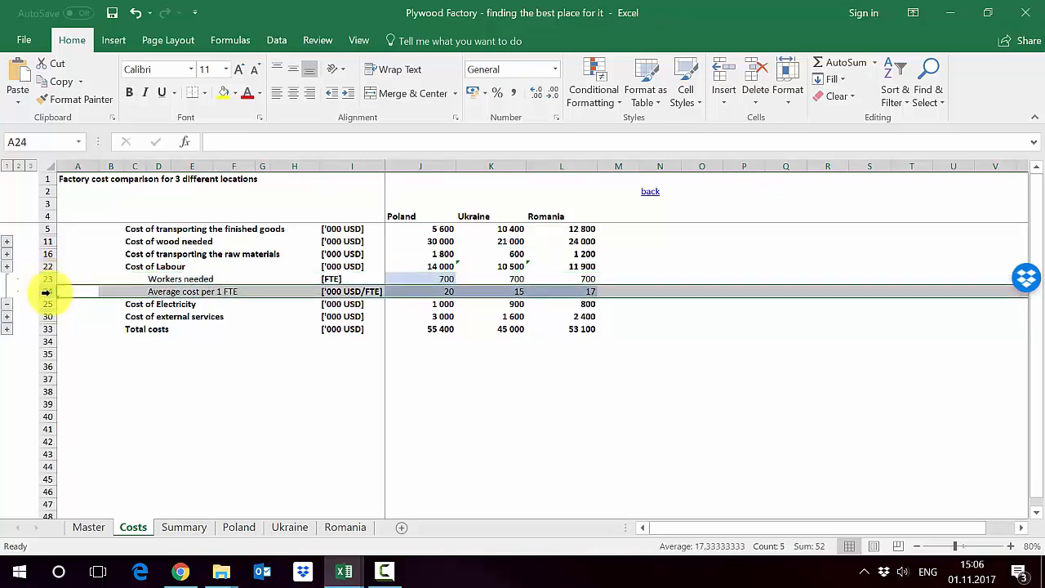
click(7, 292)
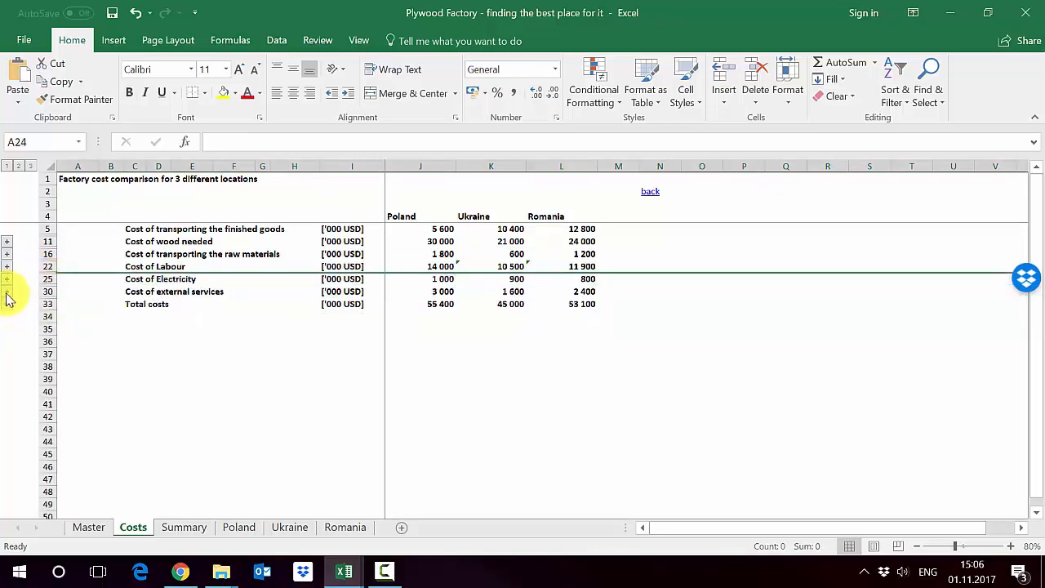
click(6, 280)
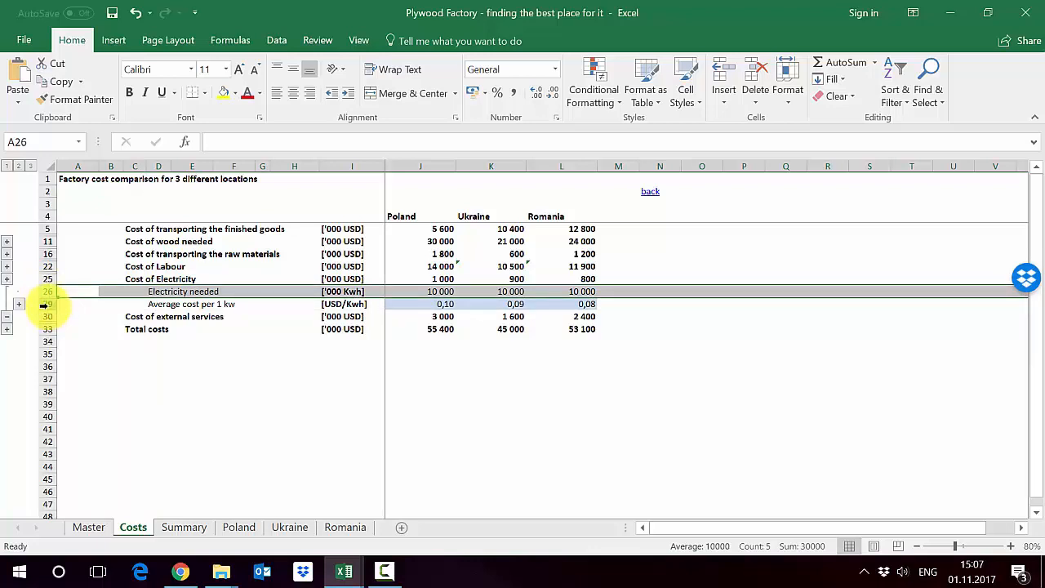
click(8, 304)
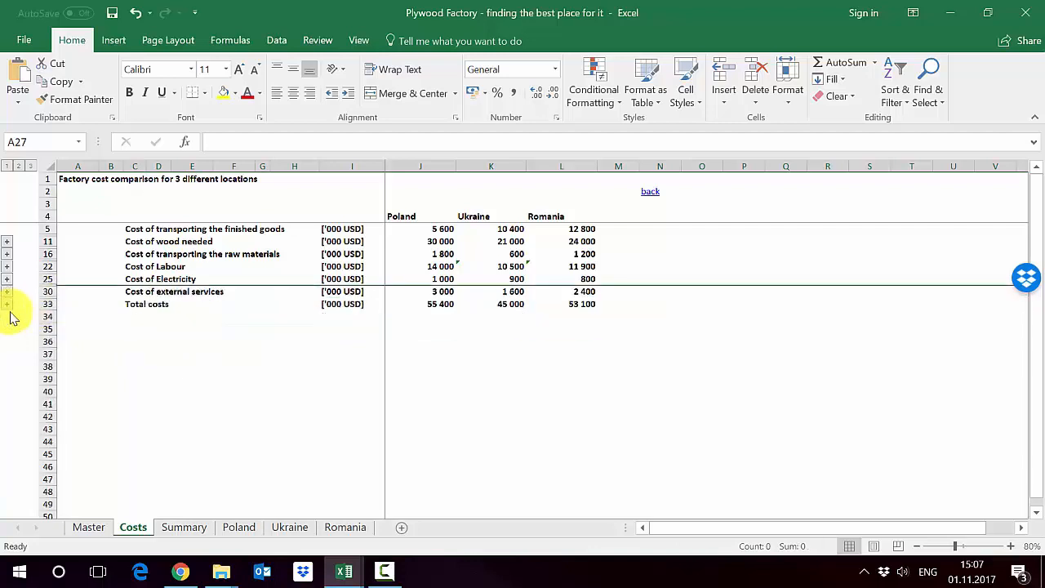
click(6, 303)
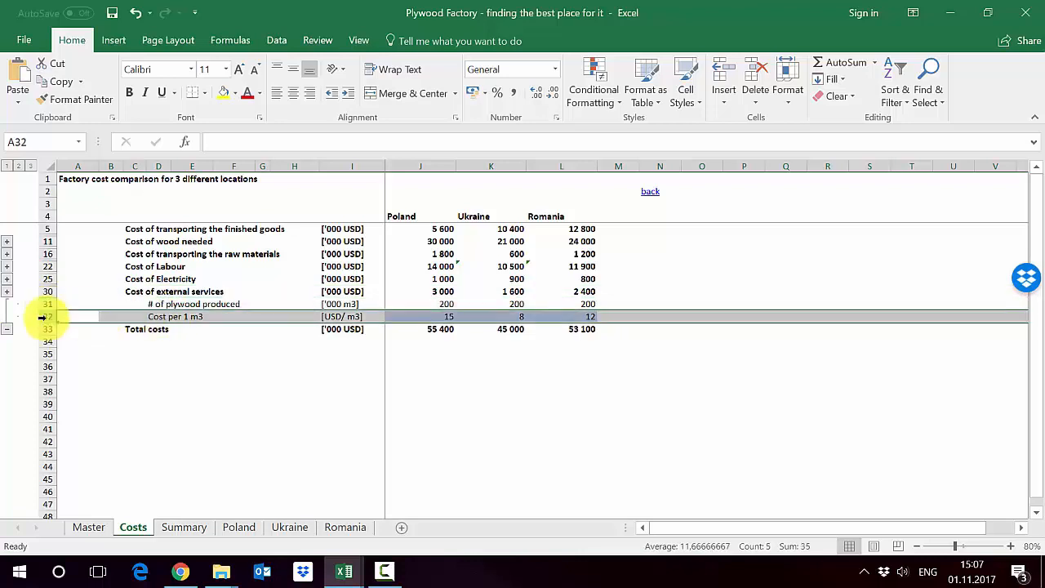
mouse_move(410, 317)
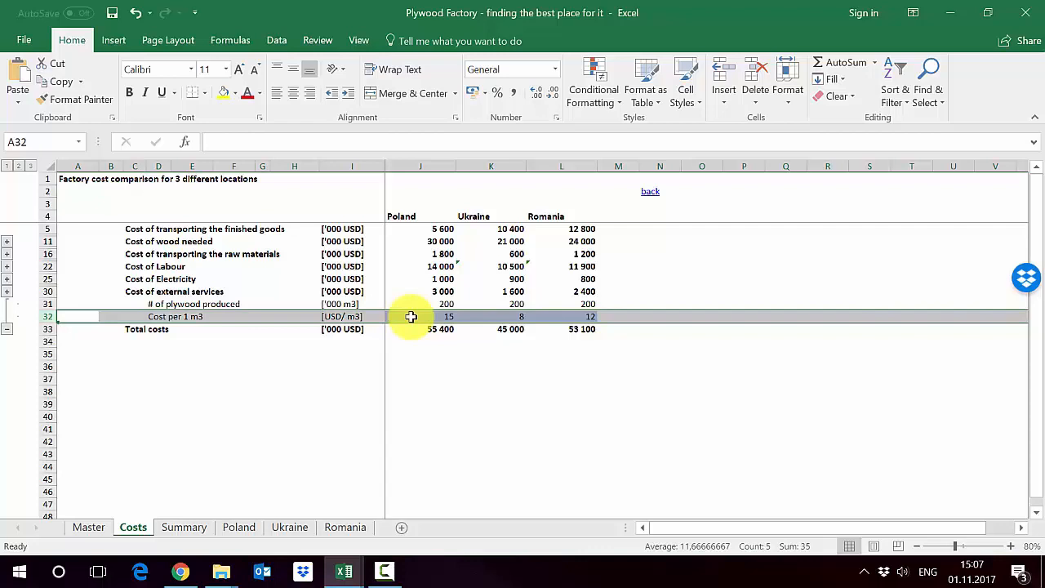
click(420, 316)
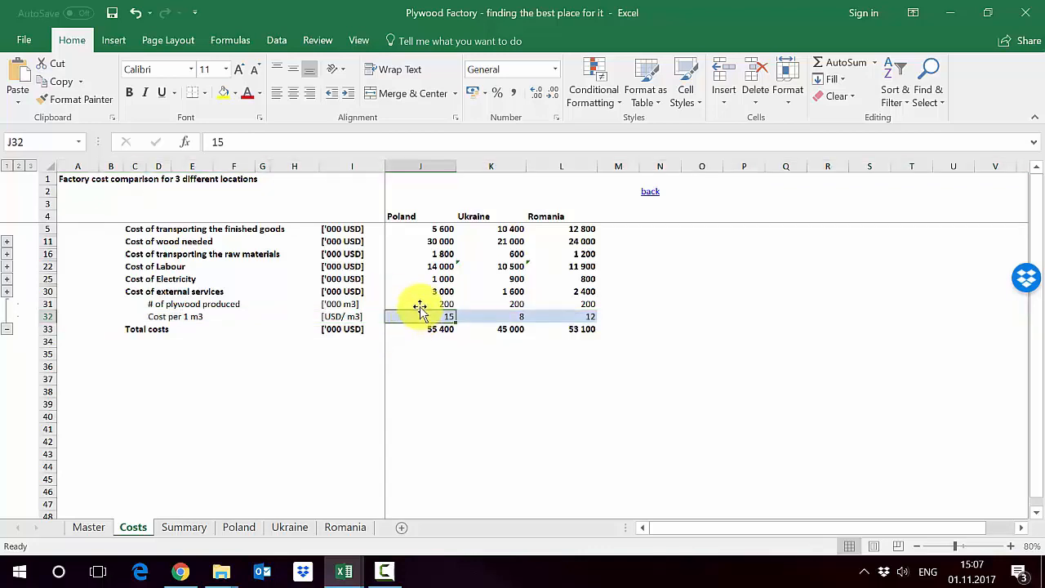
mouse_move(416, 316)
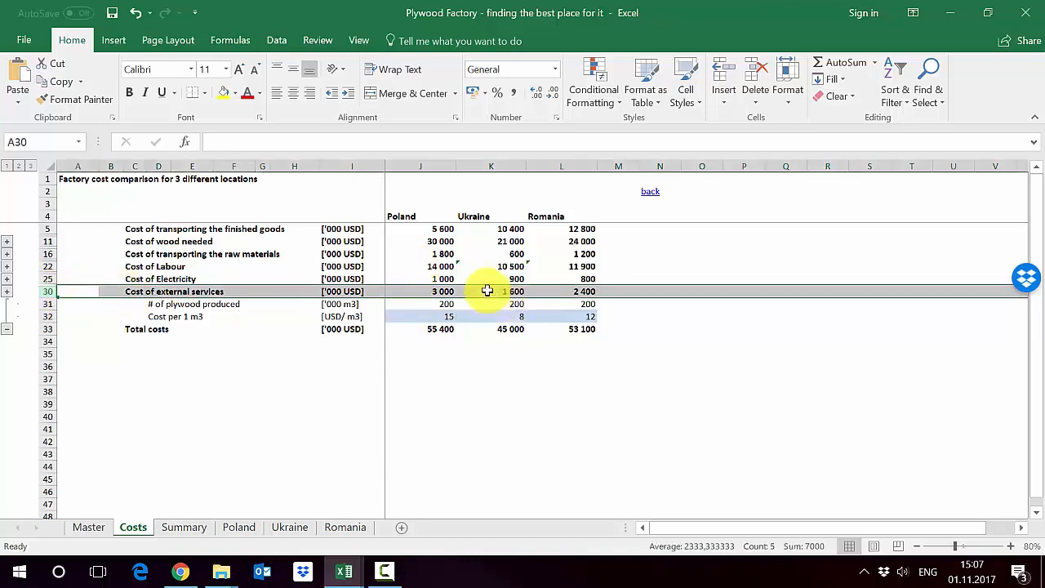
click(491, 291)
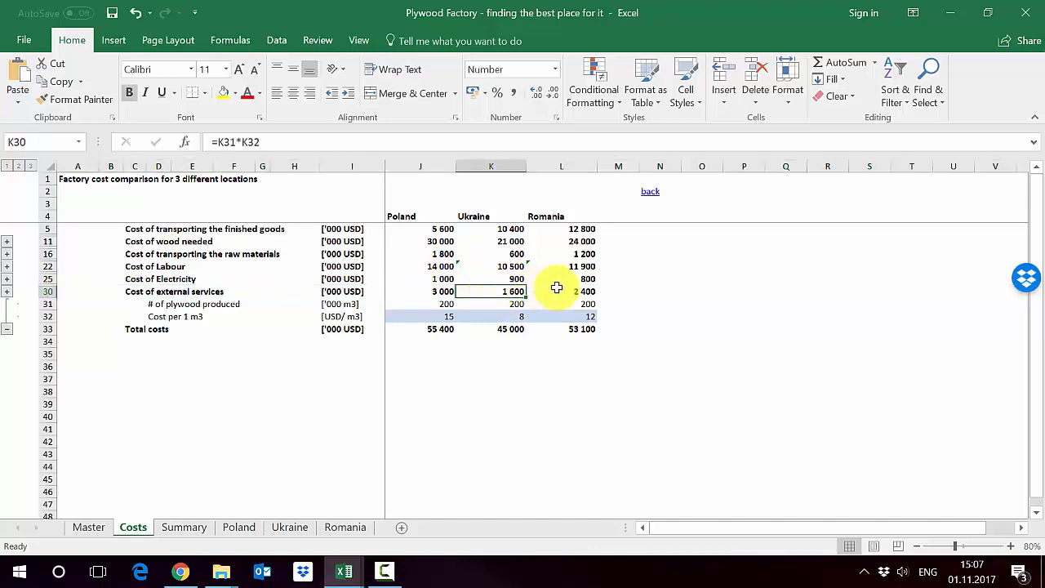
click(560, 292)
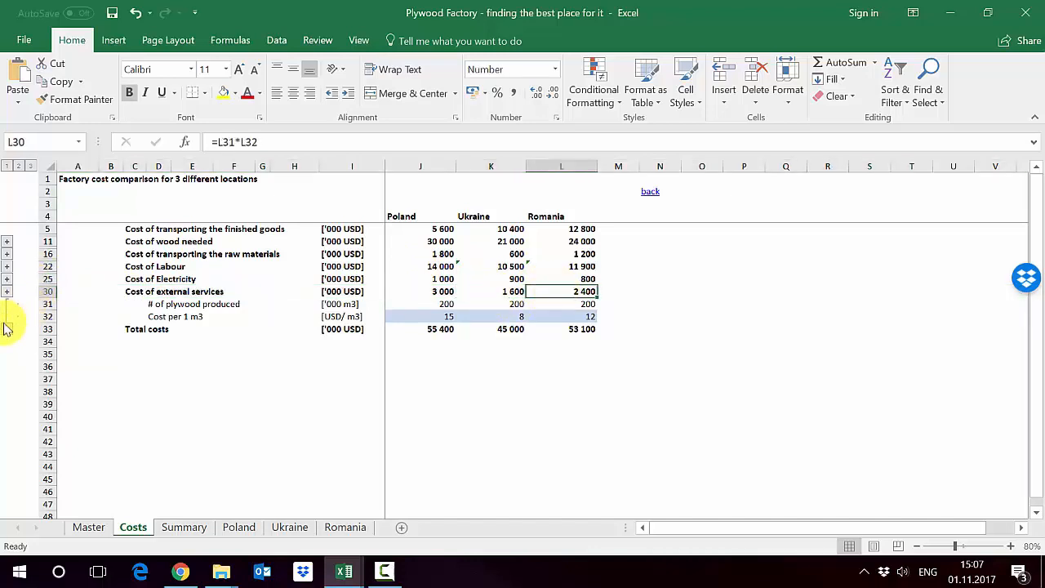
click(7, 303)
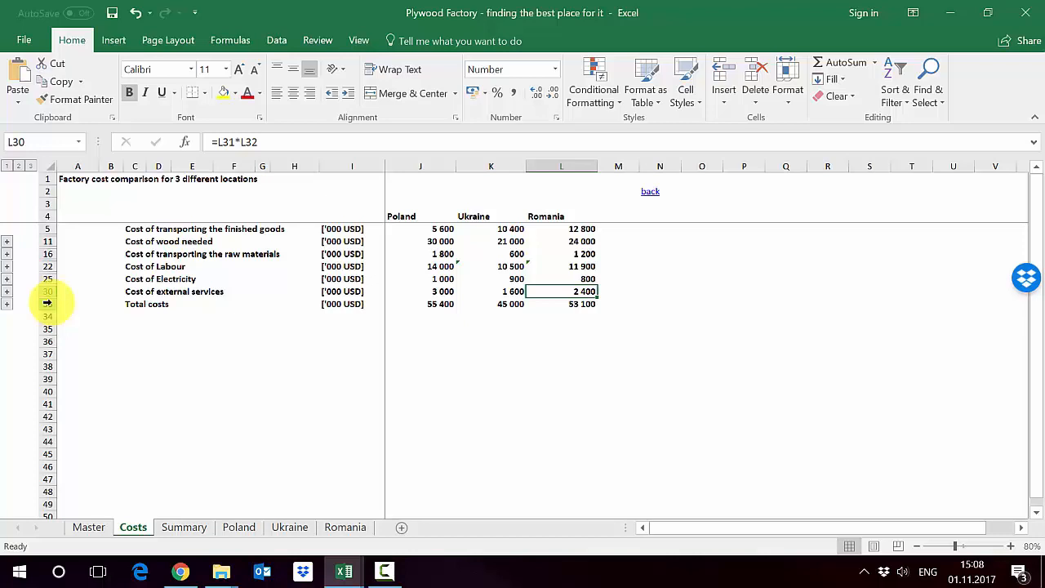
click(88, 526)
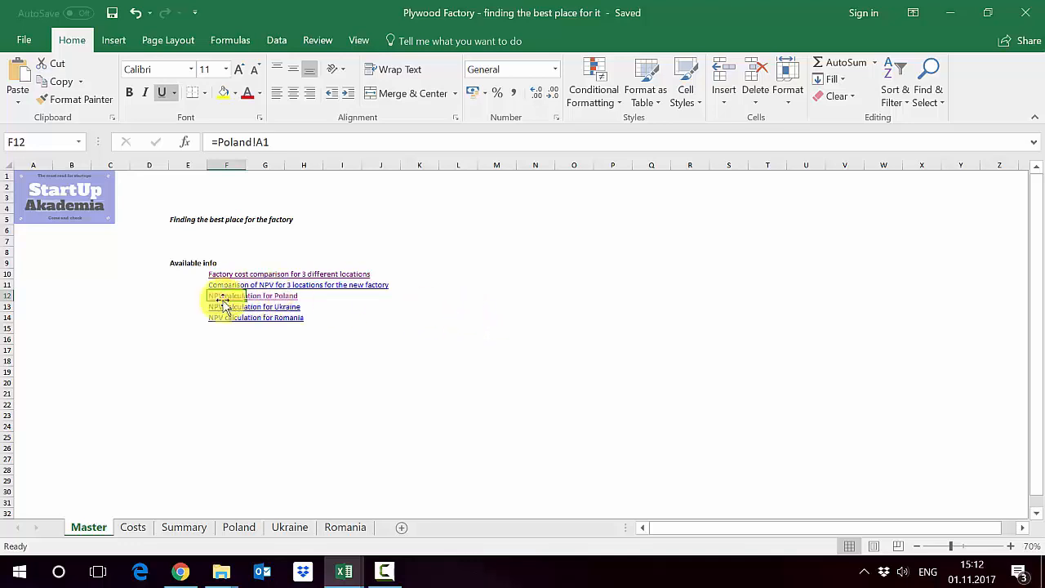
mouse_move(227, 295)
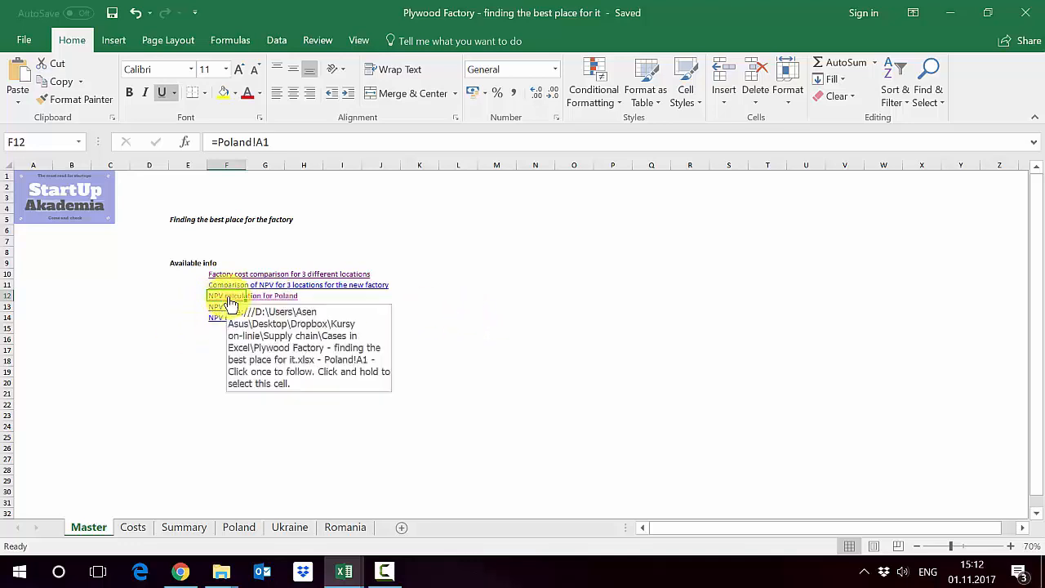
Step: Follow the NPV calculation for Poland link on the Master sheet
click(251, 296)
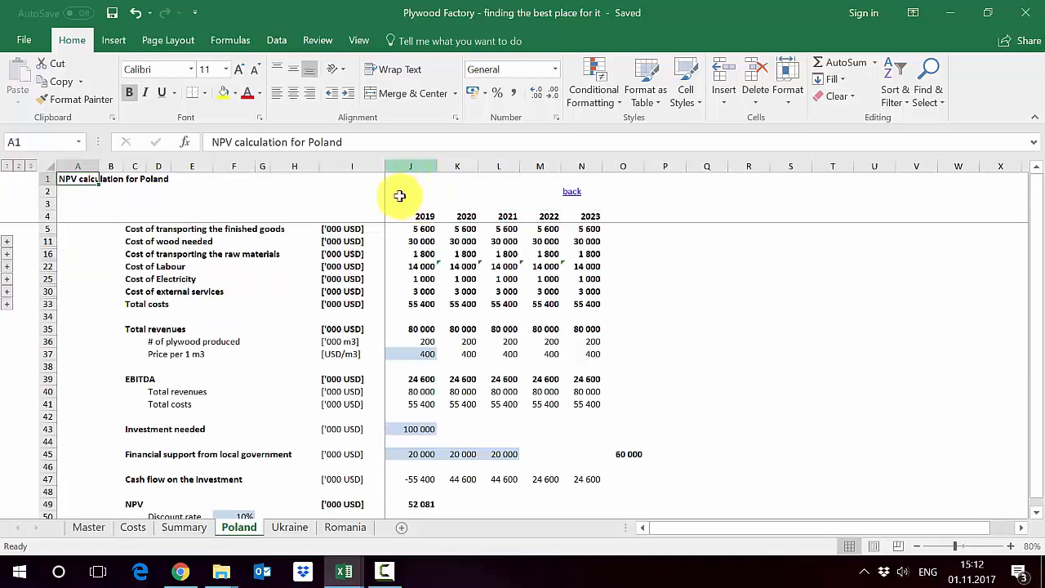
click(48, 229)
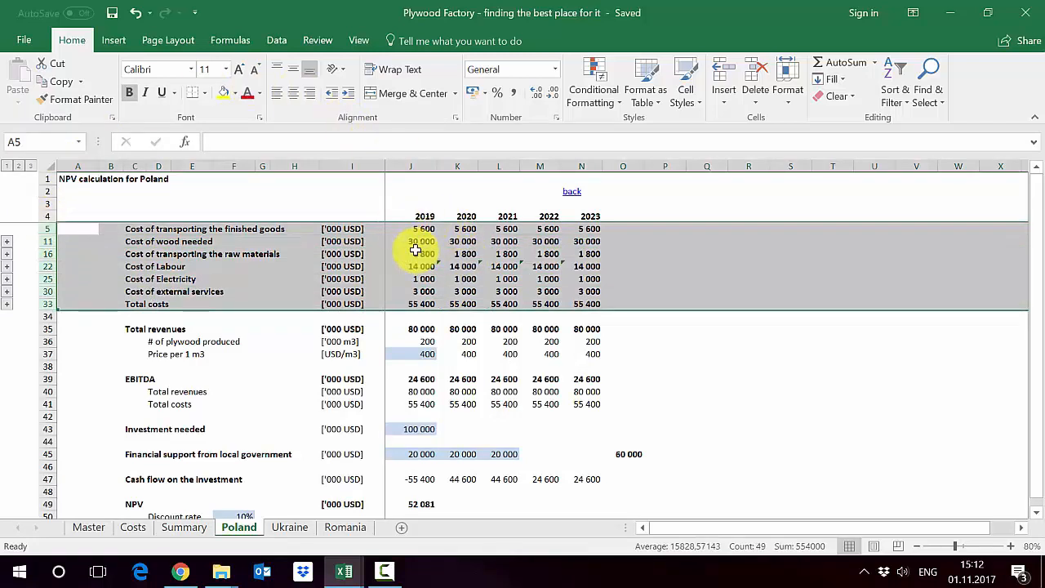
click(423, 254)
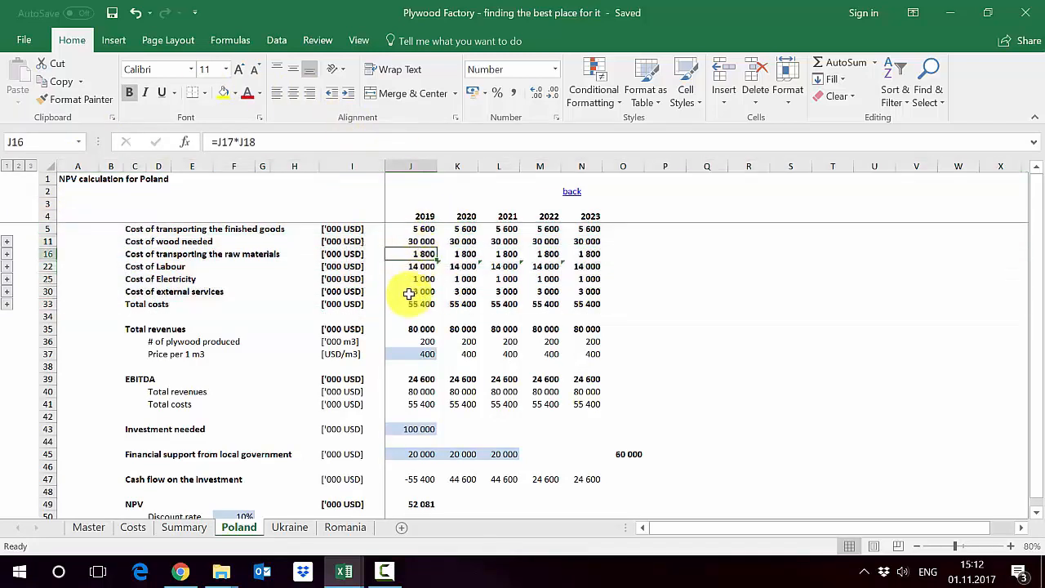
click(411, 304)
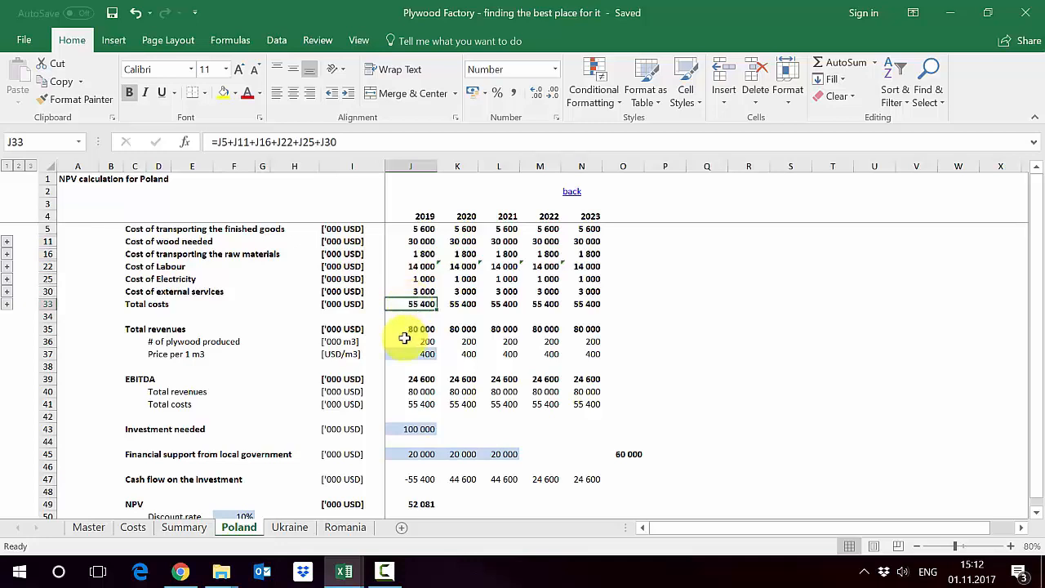
click(47, 329)
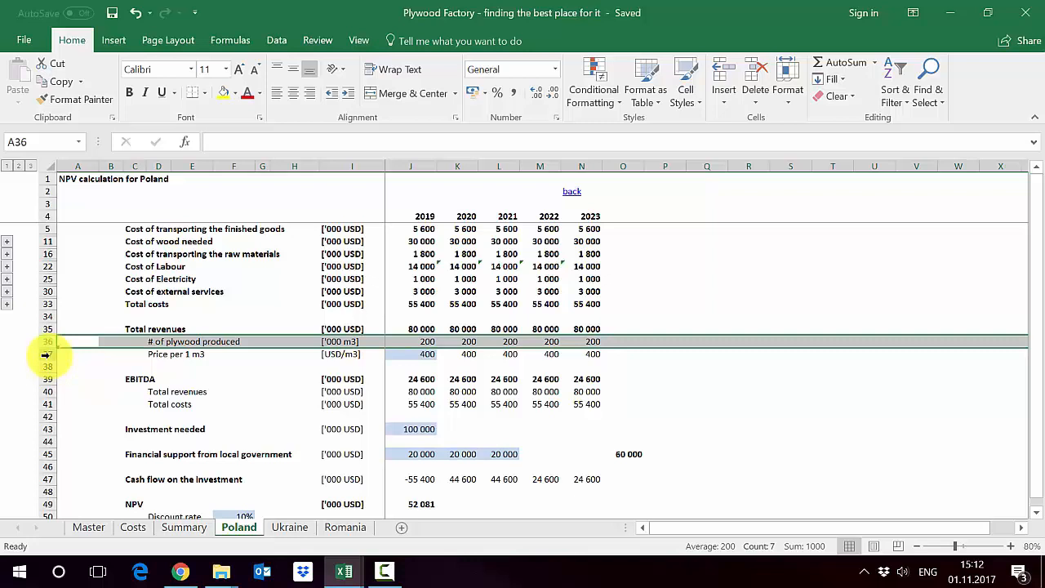
click(77, 379)
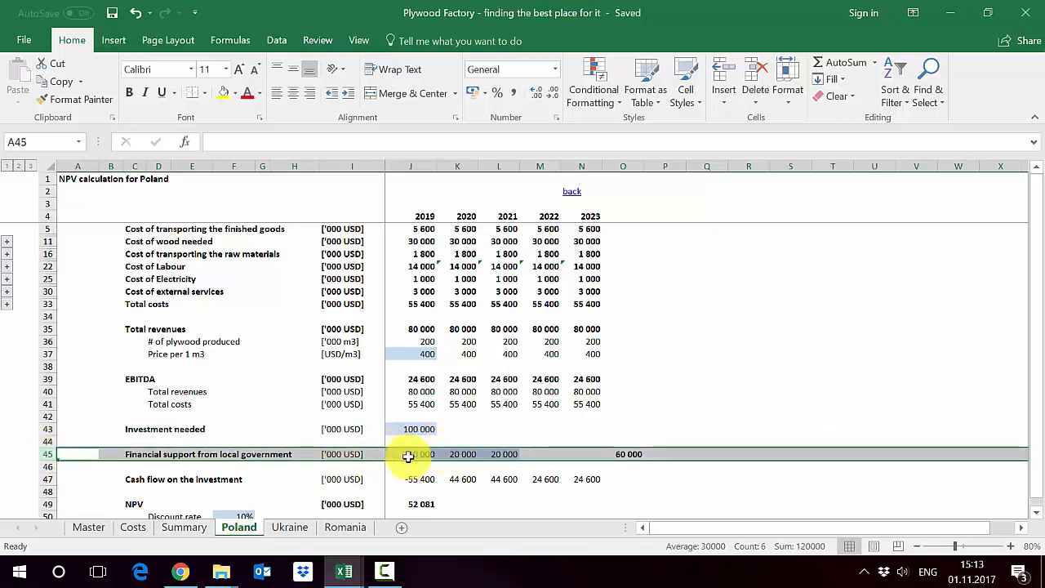
mouse_move(364, 456)
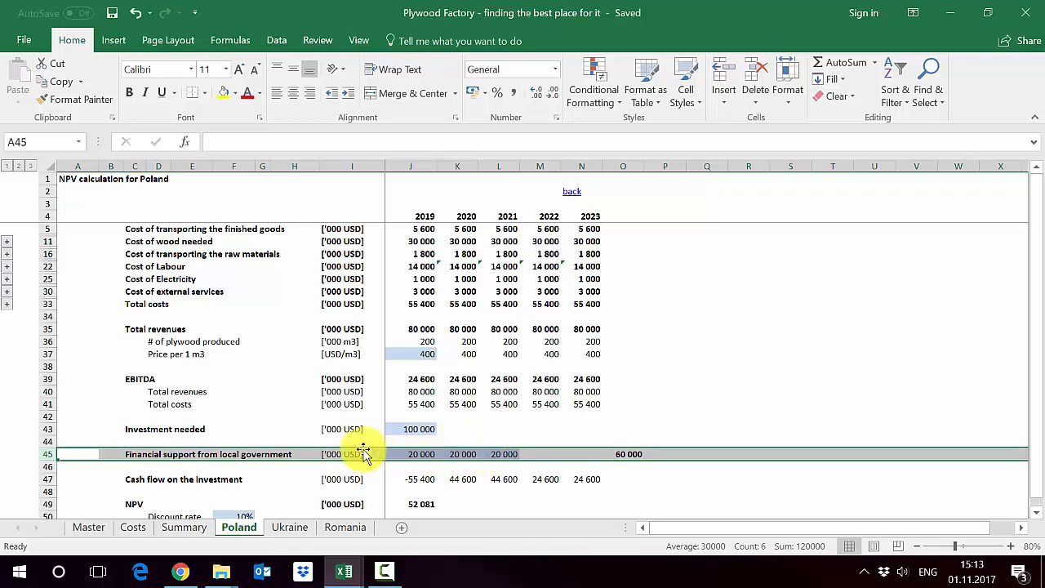
Step: Inspect Poland's 2019–2021 cash flow formulas, NPV and 10% discount rate, then open Ukraine
click(45, 479)
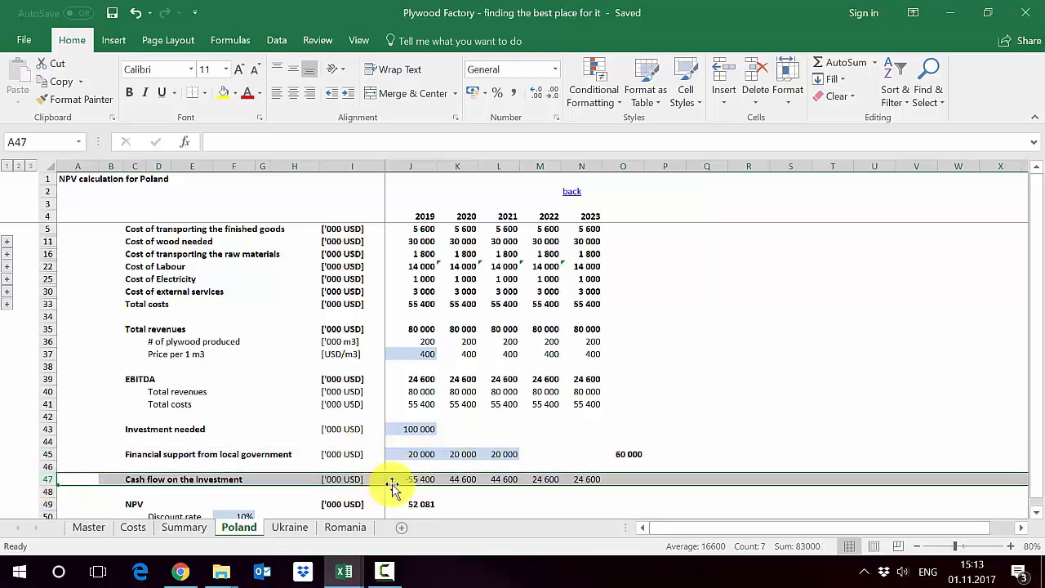
click(410, 480)
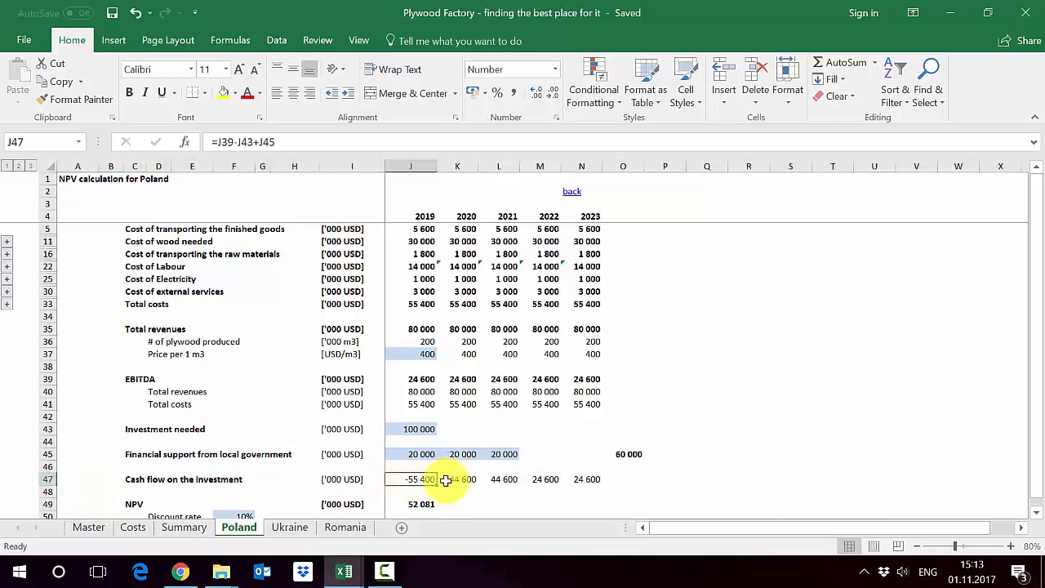
click(458, 480)
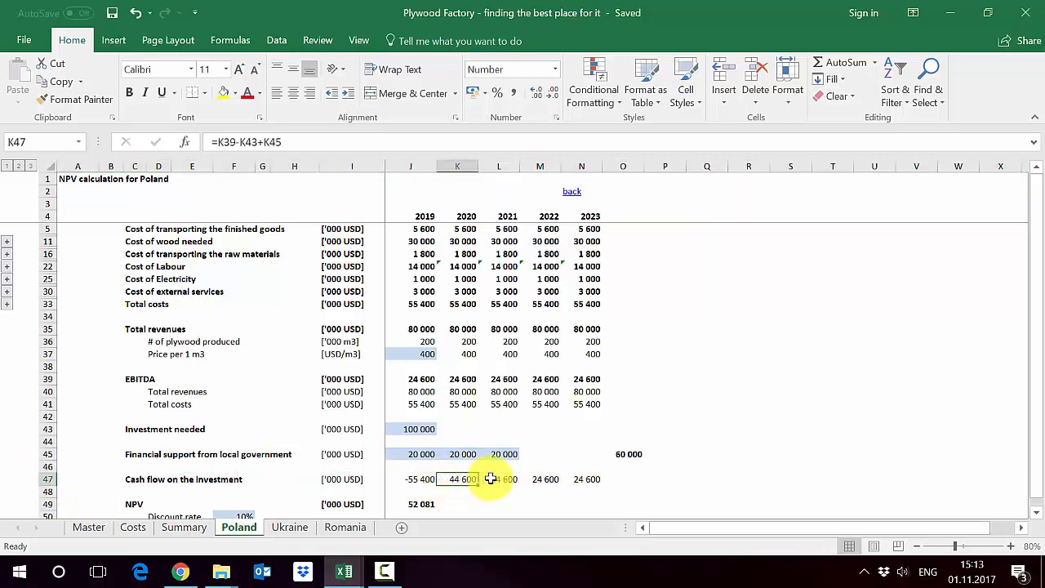
click(499, 479)
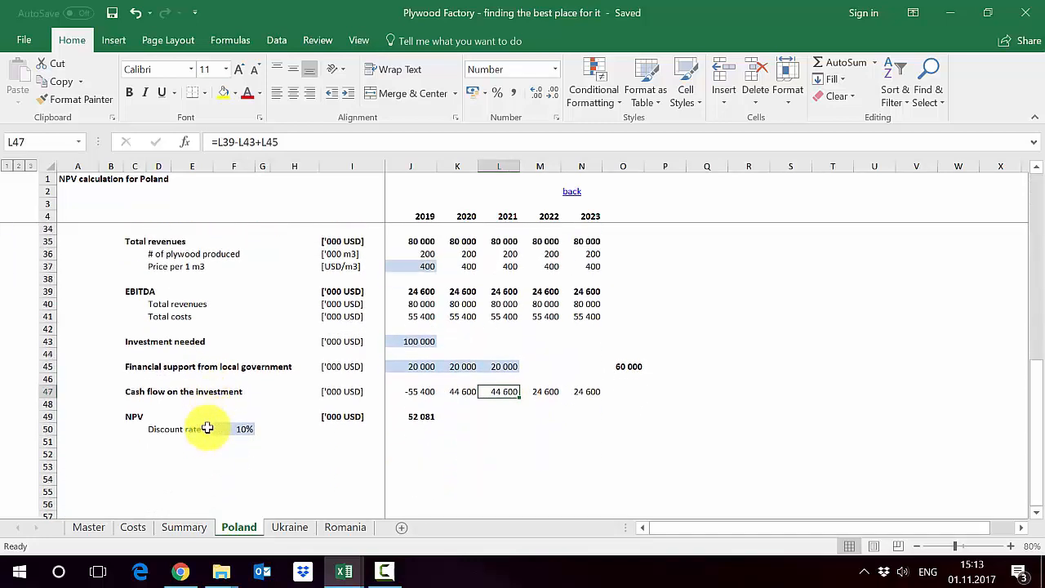
click(48, 417)
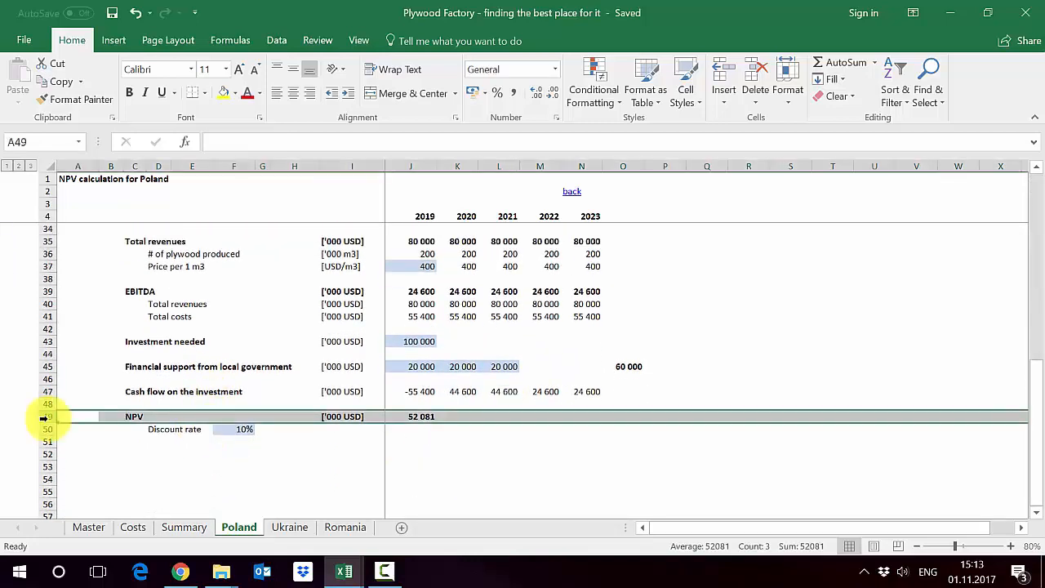
click(243, 429)
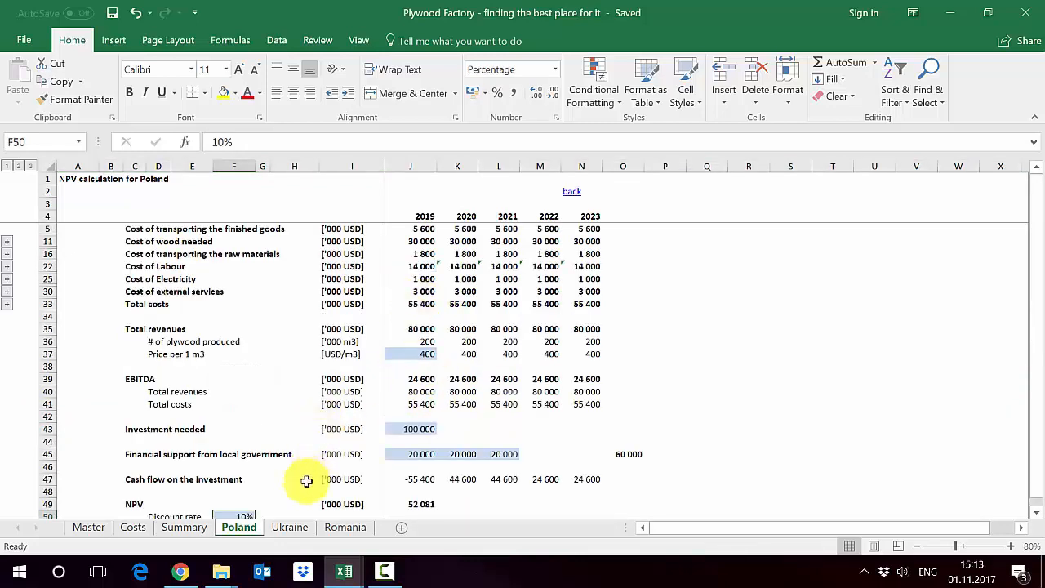
click(289, 526)
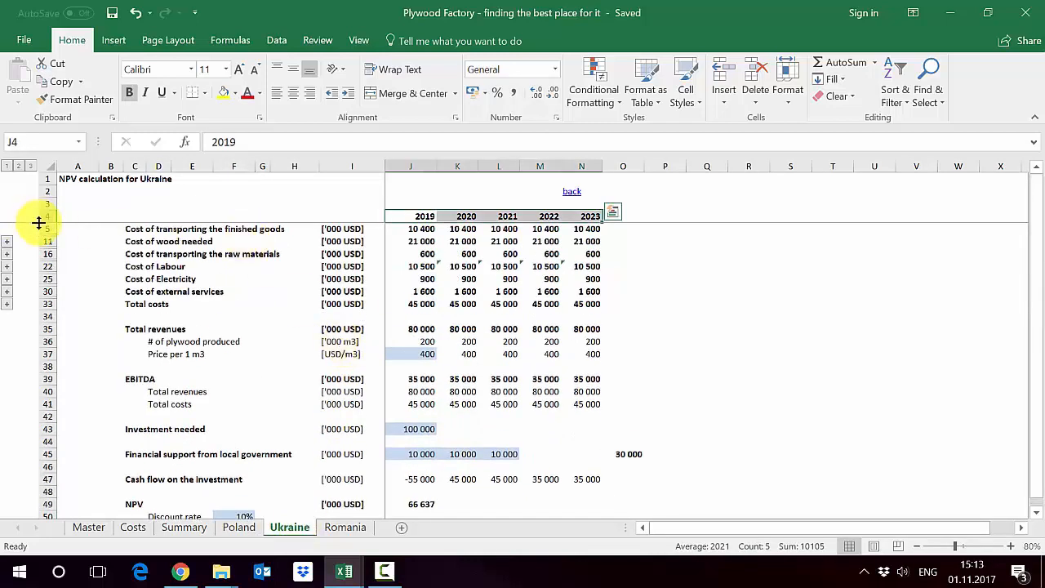
Step: Highlight Ukraine's cost rows, EBITDA and NPV, then switch to the Romania sheet
drag(46, 216, 47, 291)
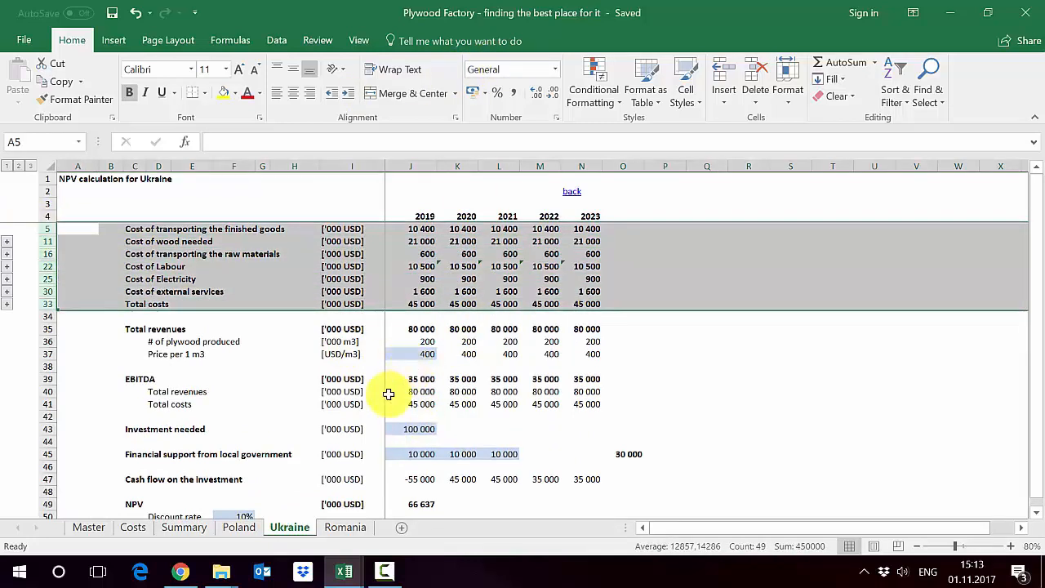
click(47, 328)
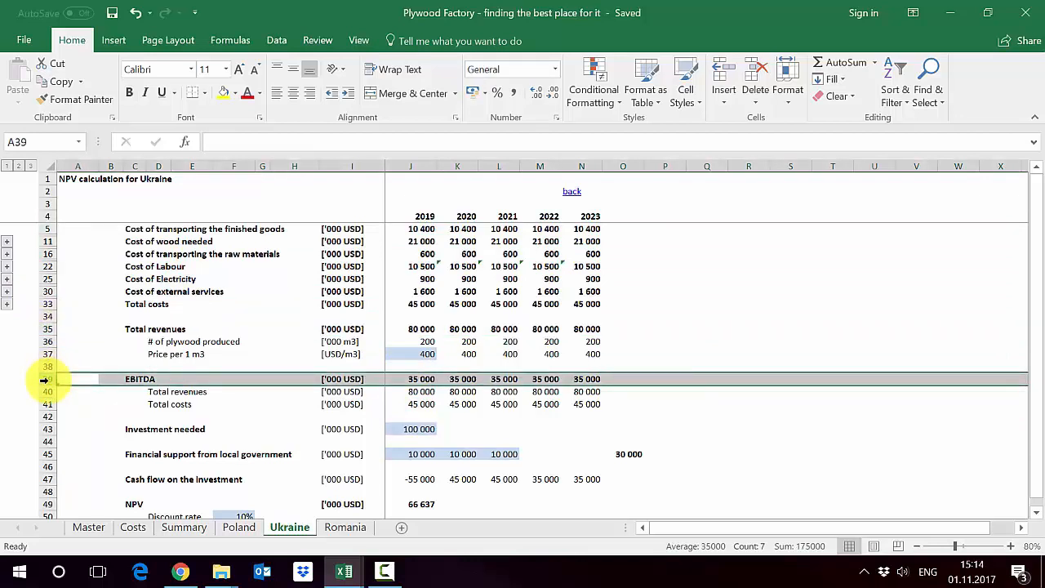
click(77, 429)
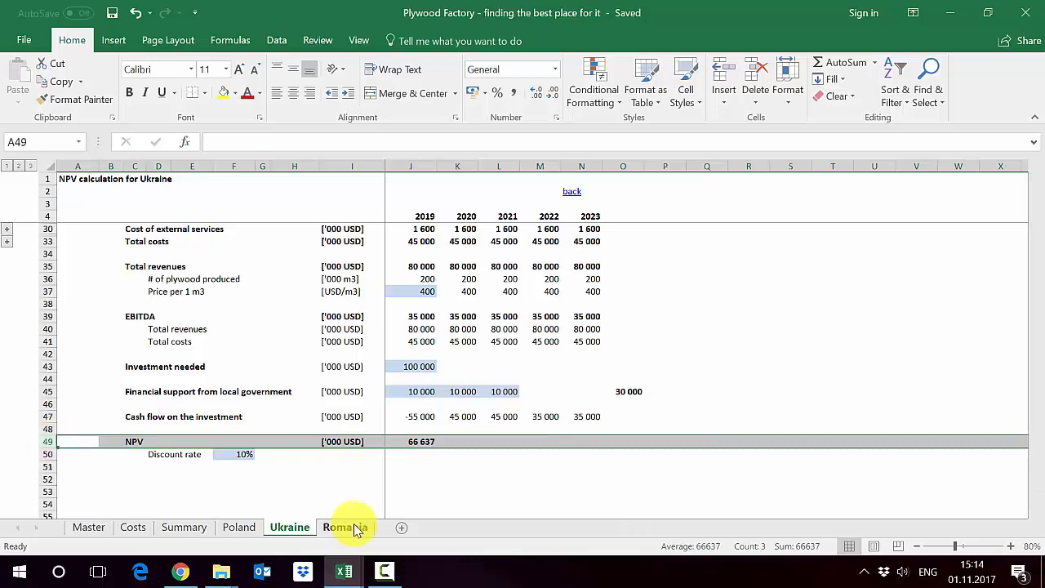
click(345, 527)
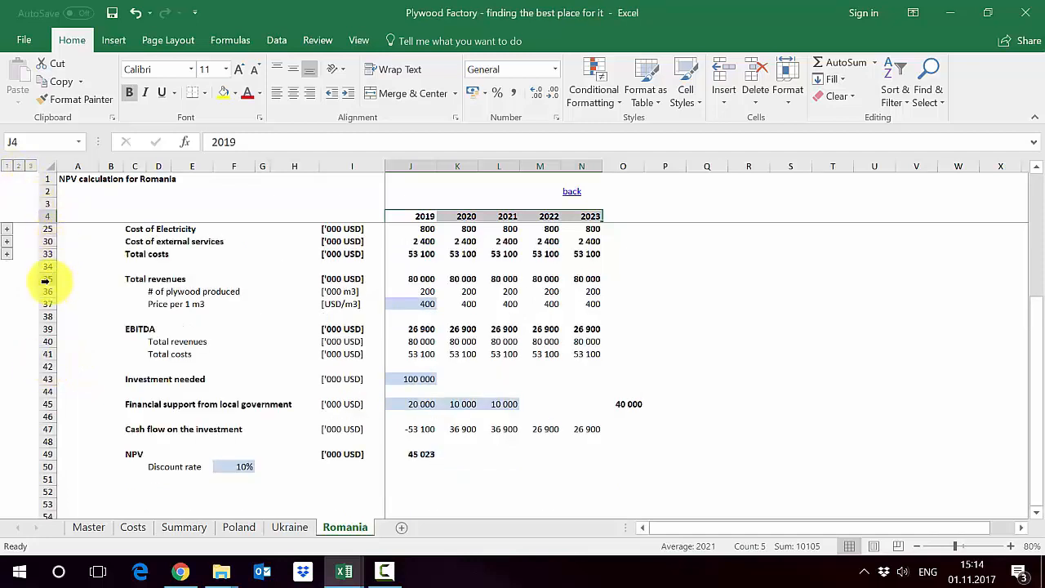
Step: Inspect Romania's NPV formula, then follow the back link to the Master sheet
click(77, 329)
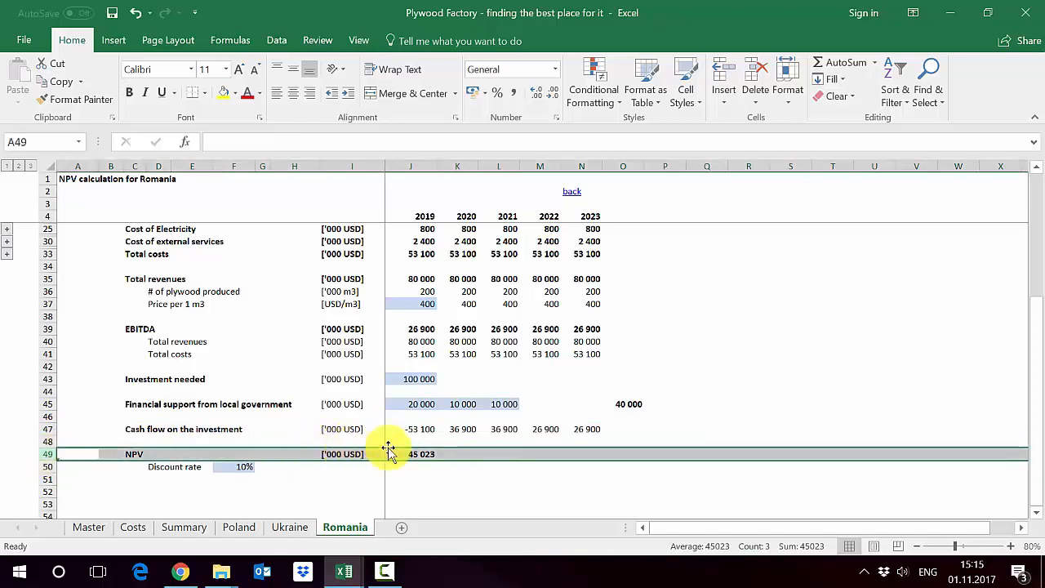
click(411, 454)
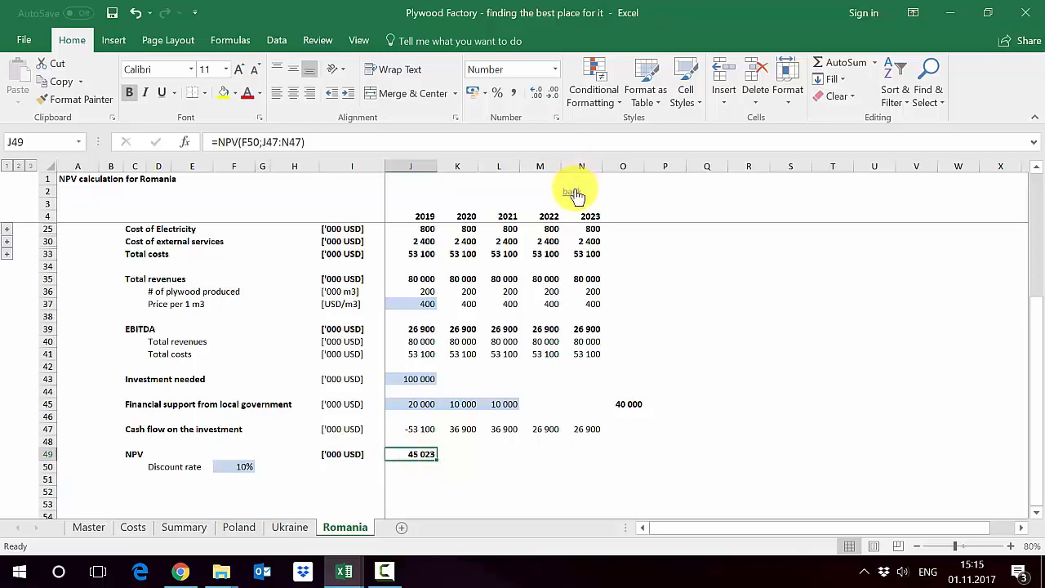
click(89, 527)
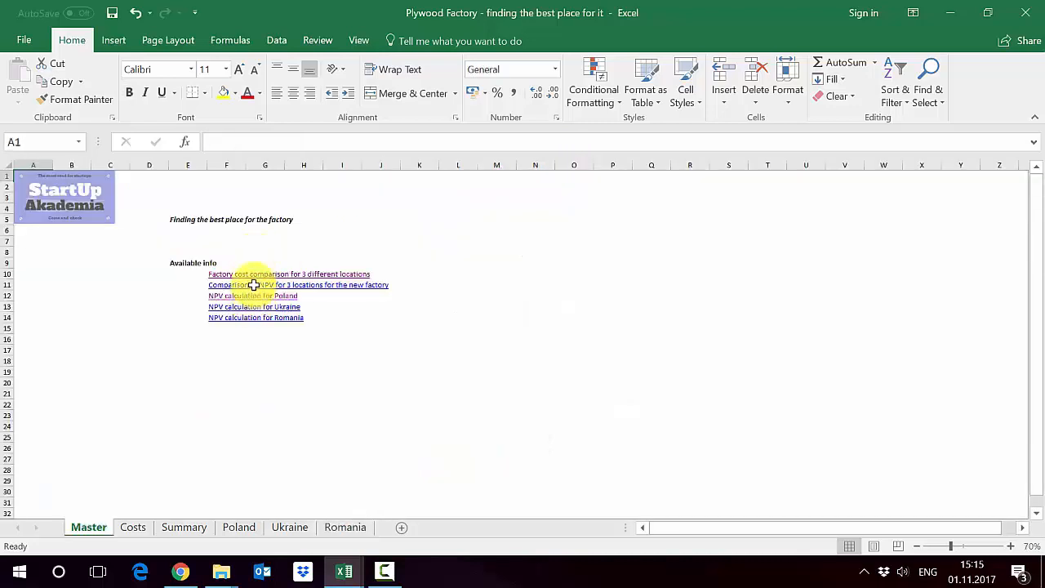
click(298, 284)
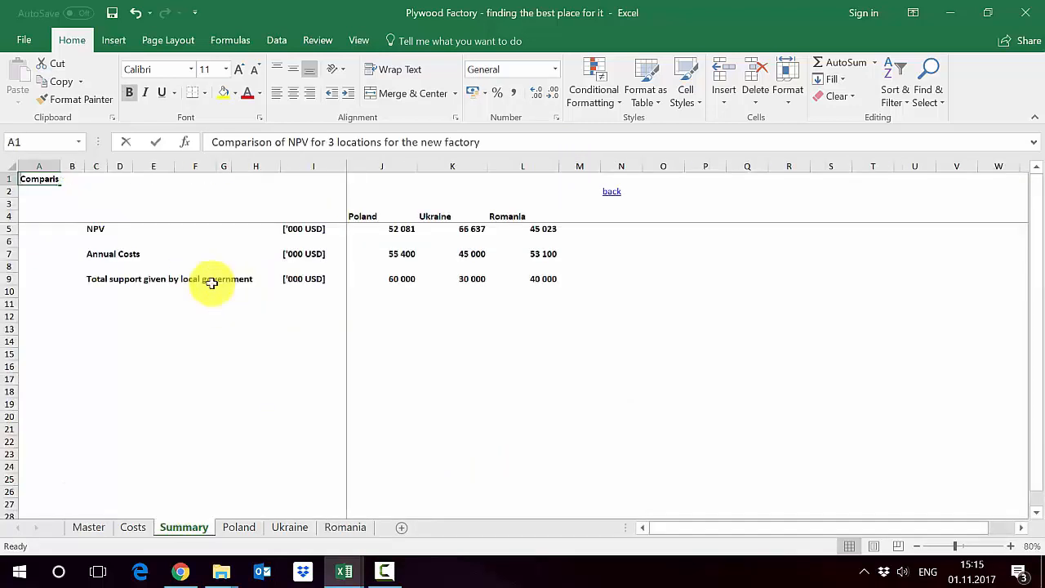
click(452, 253)
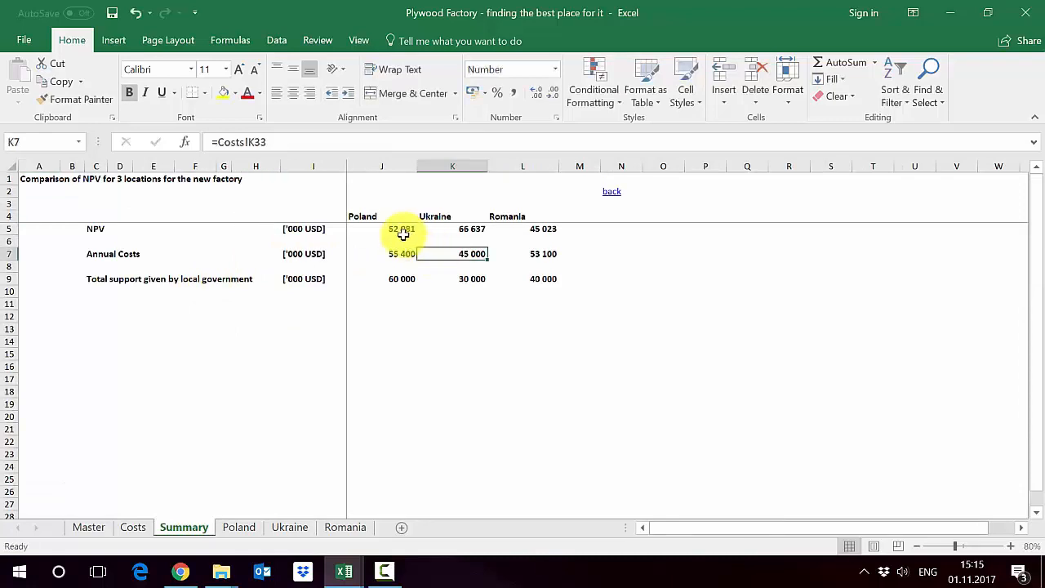
click(401, 229)
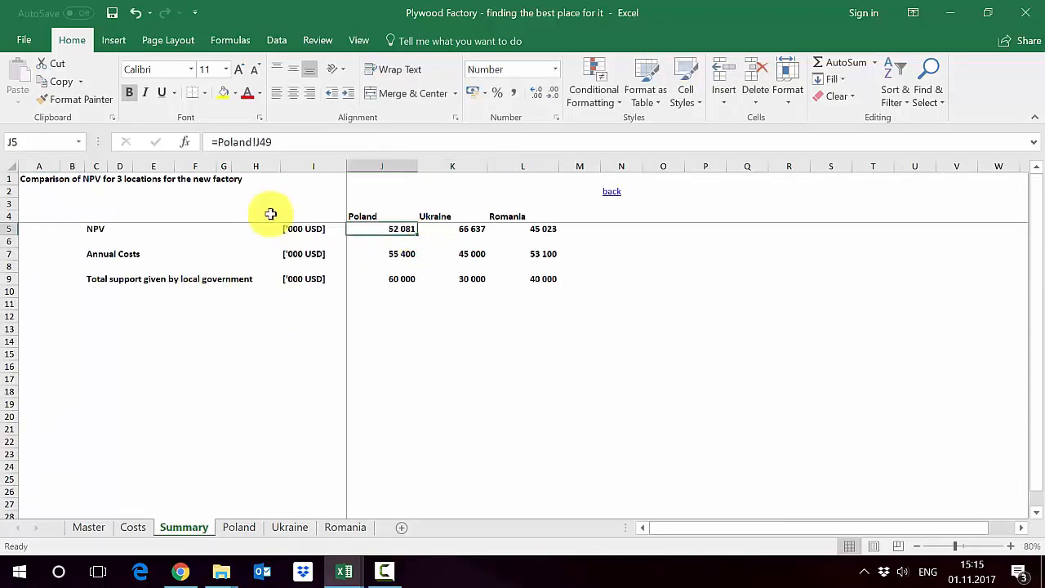
click(452, 228)
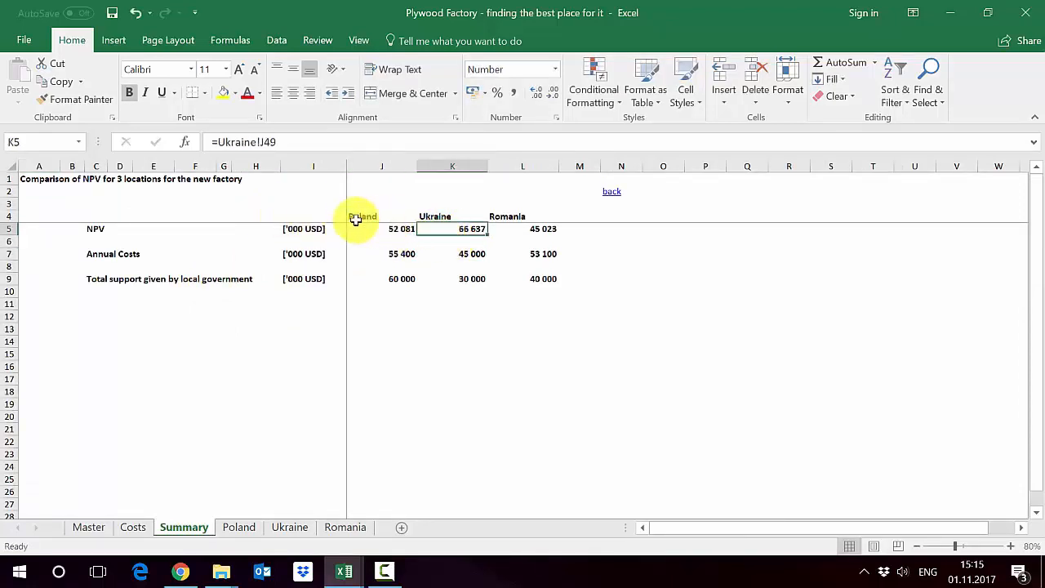
click(401, 229)
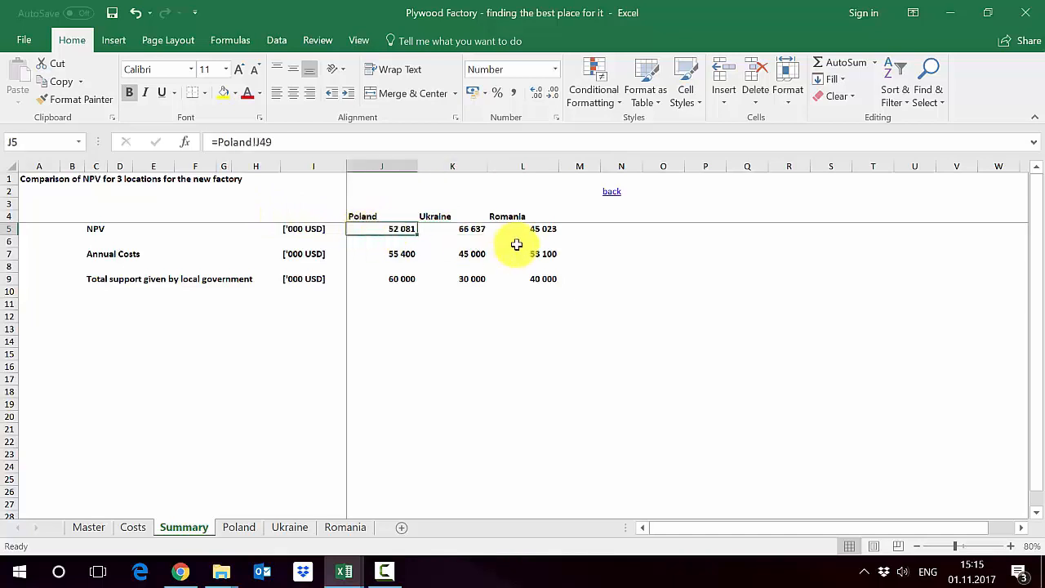
click(523, 229)
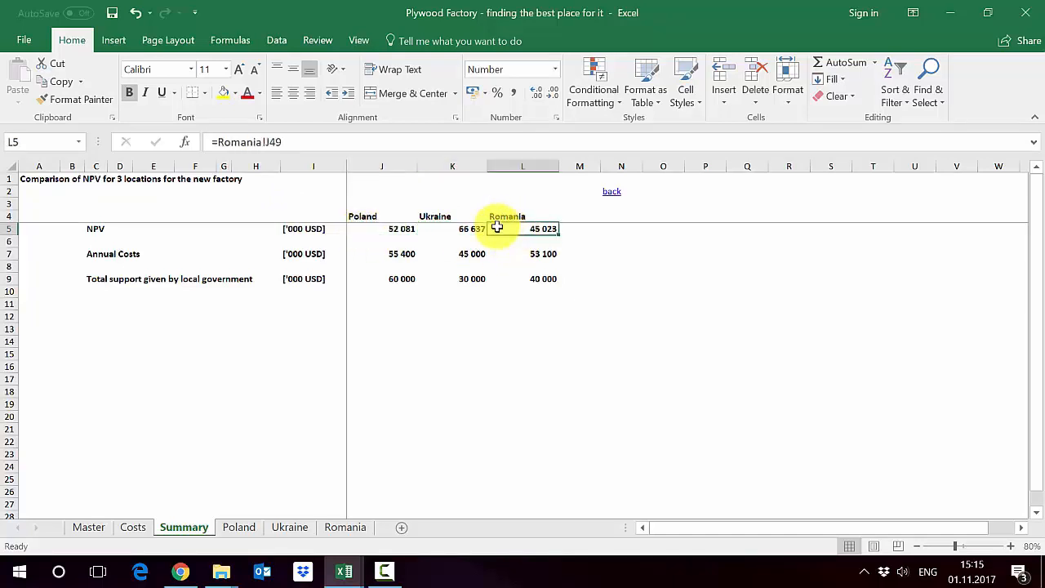
click(10, 254)
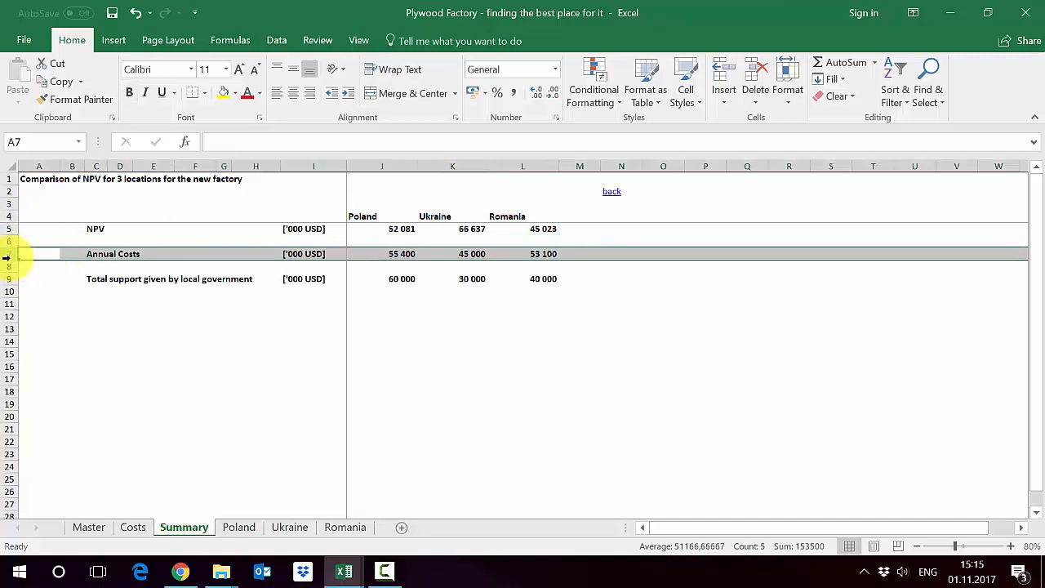
click(38, 279)
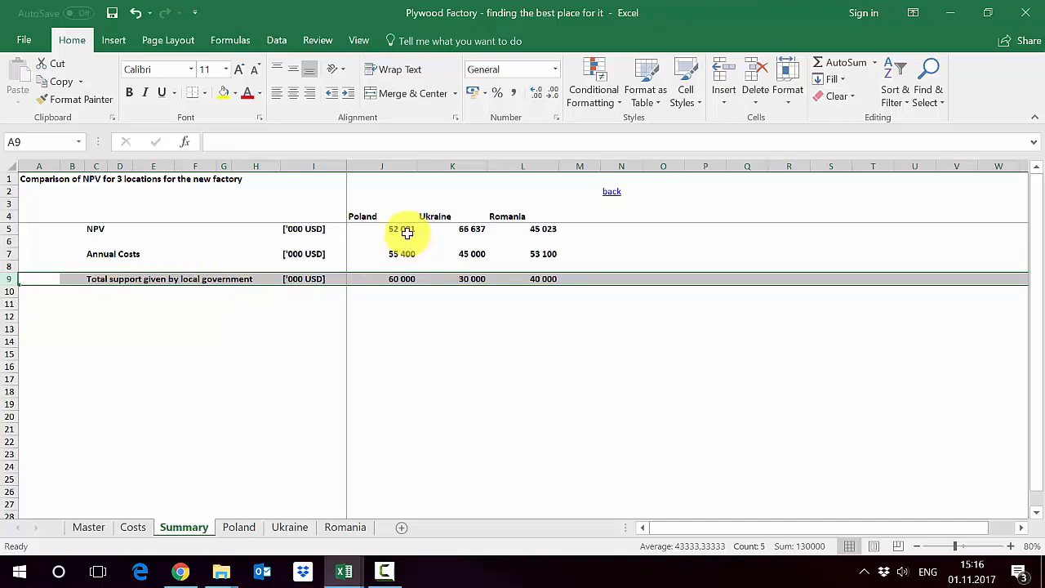
click(402, 253)
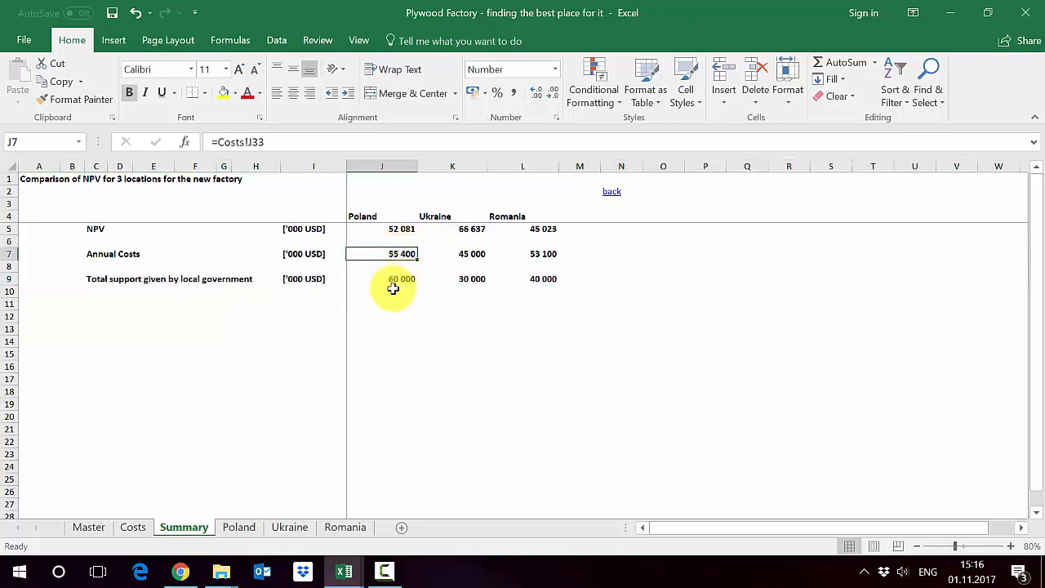
click(382, 292)
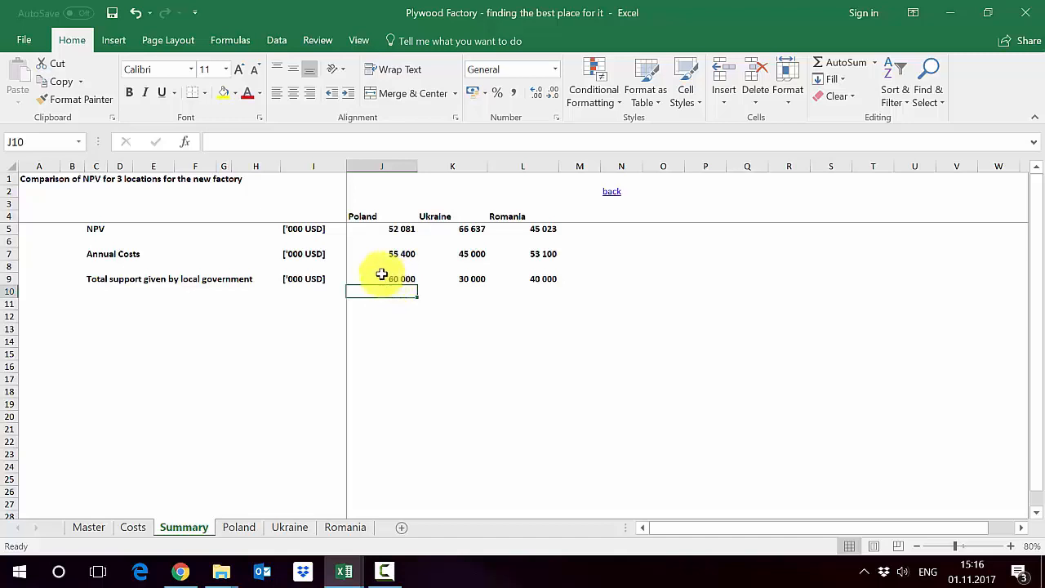
click(8, 228)
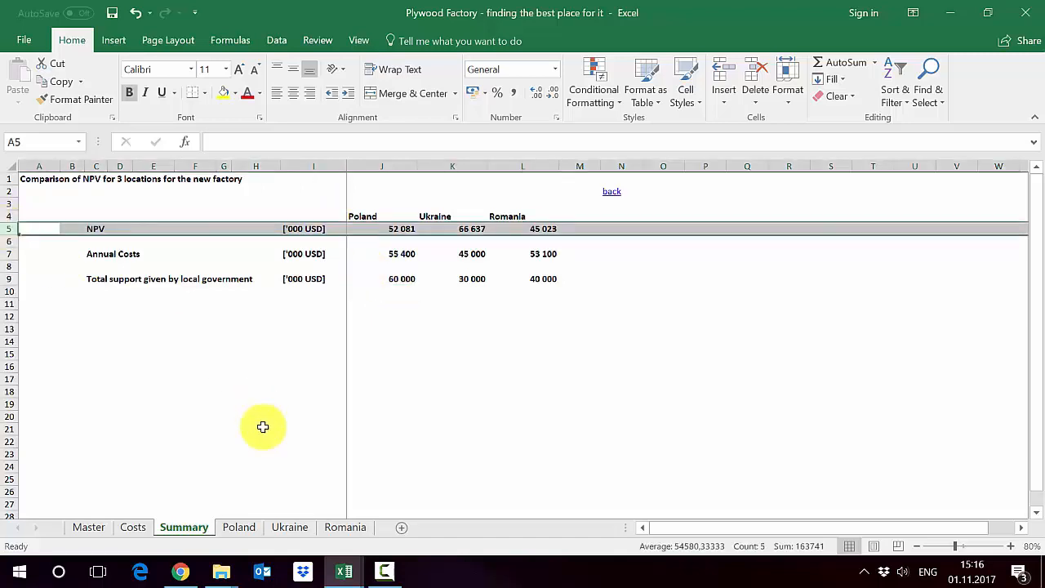
mouse_move(240, 527)
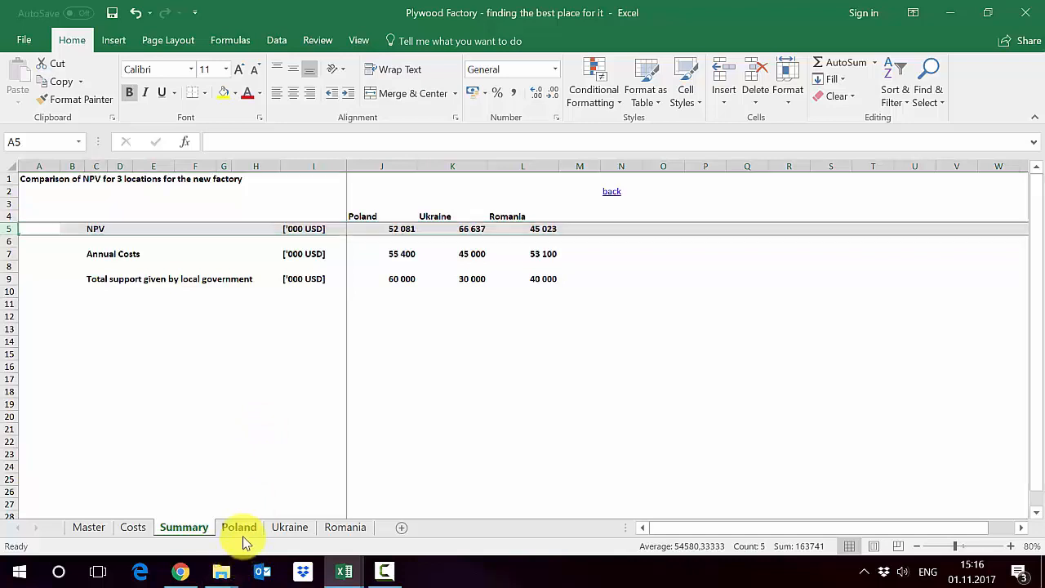
click(239, 527)
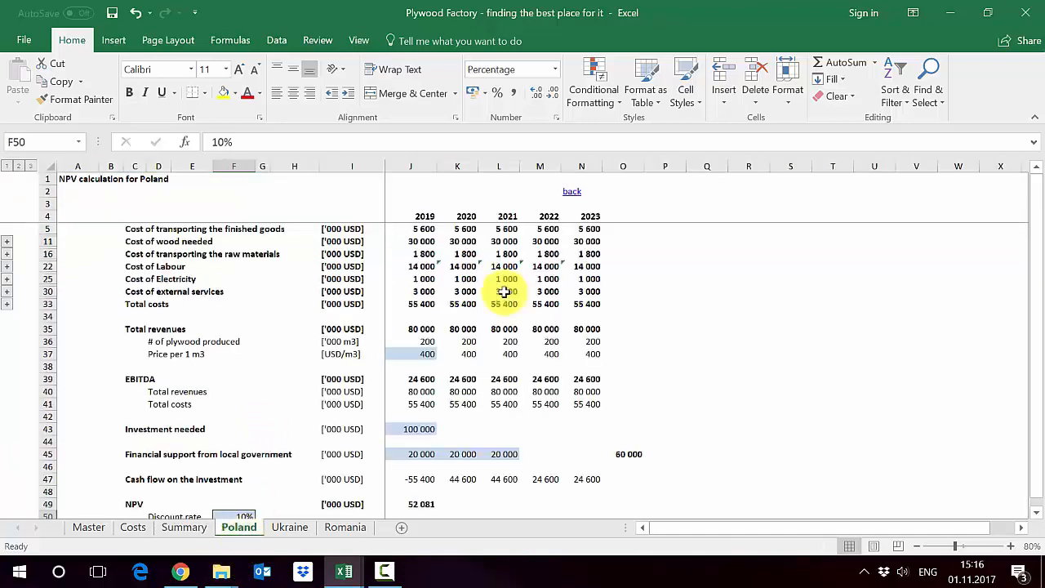
click(425, 217)
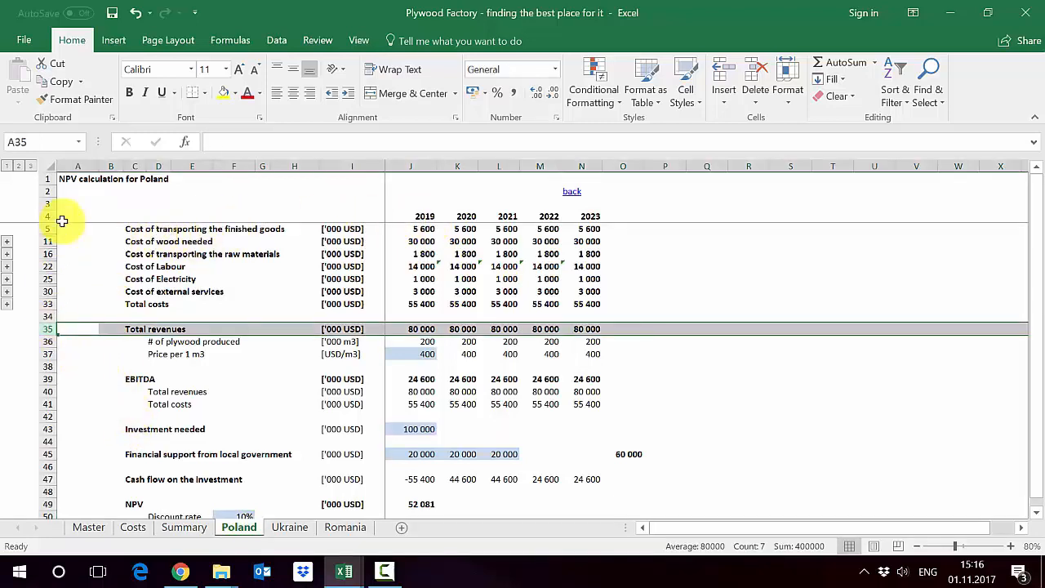
mouse_move(452, 287)
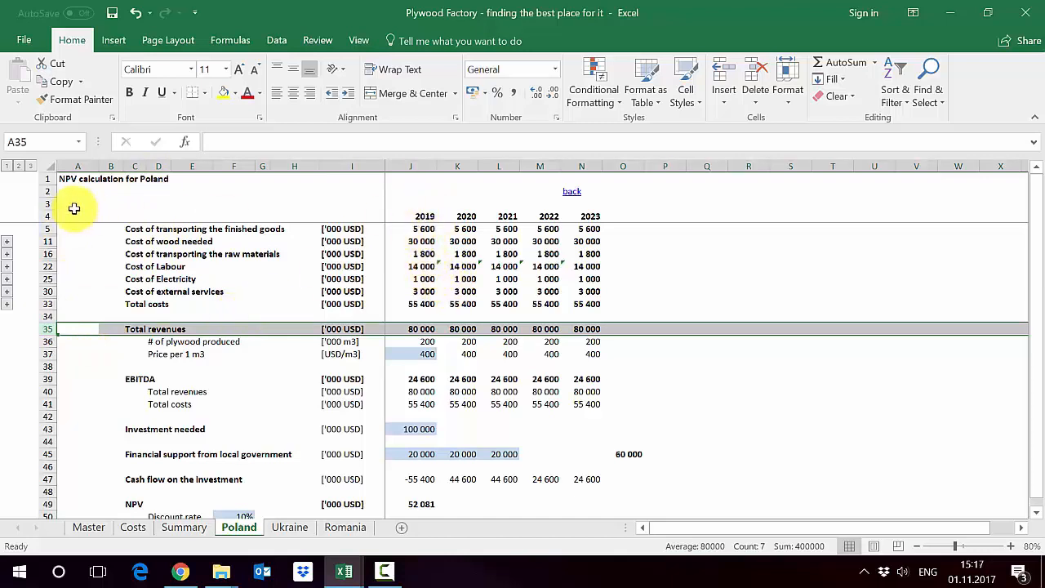
click(424, 278)
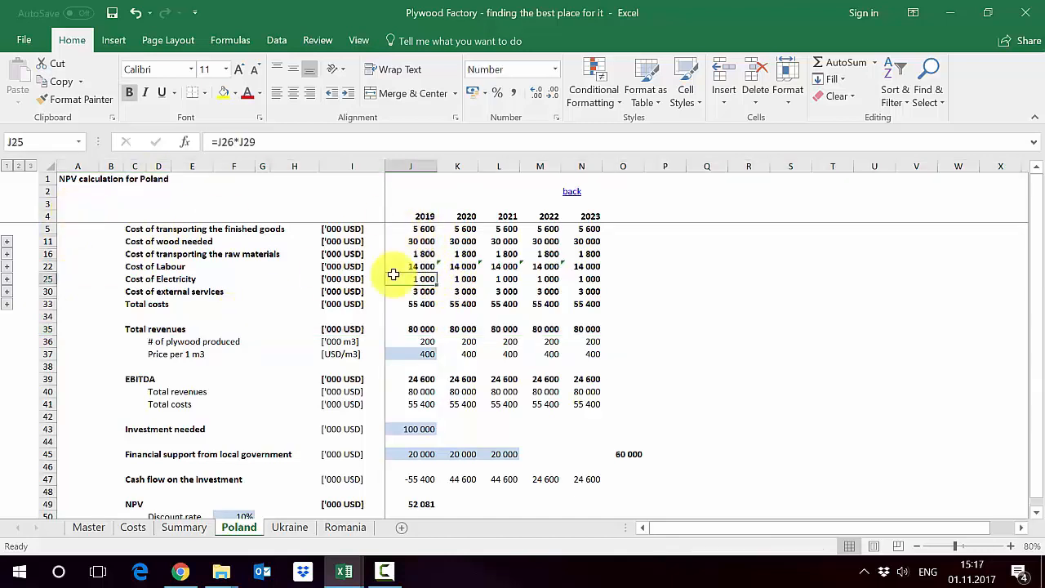
mouse_move(91, 224)
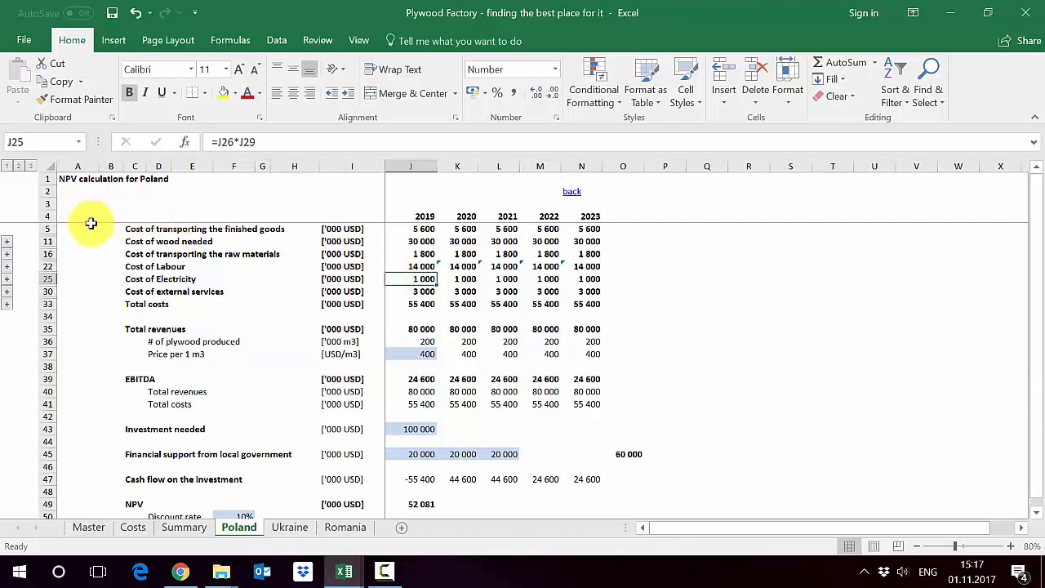
mouse_move(347, 263)
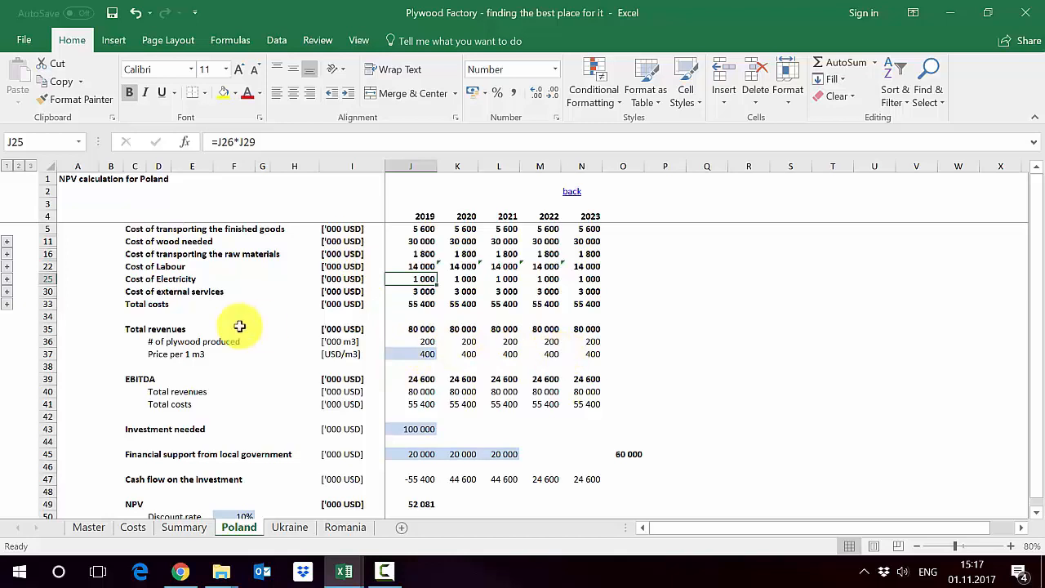
mouse_move(289, 526)
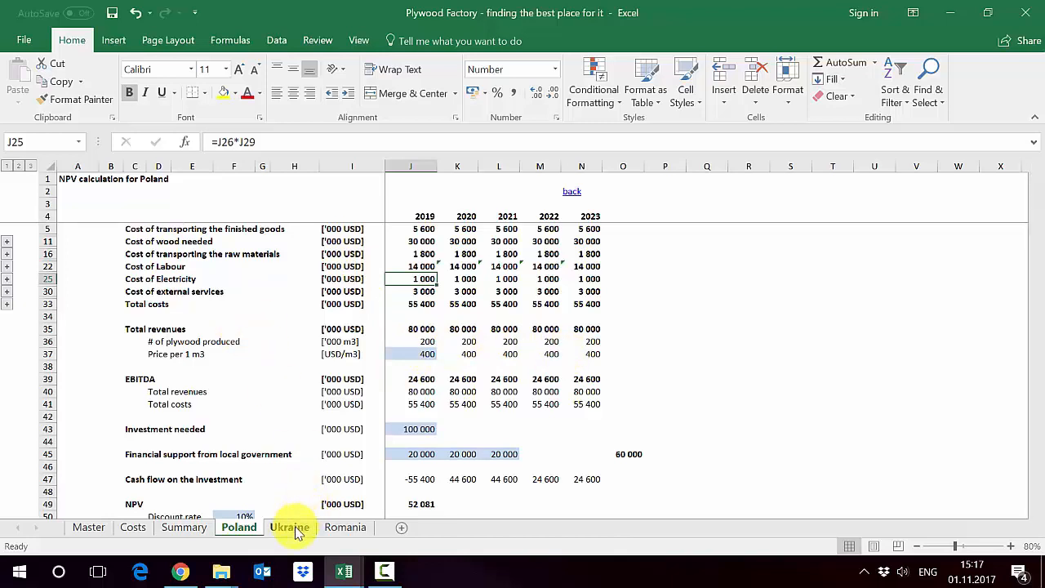
click(290, 527)
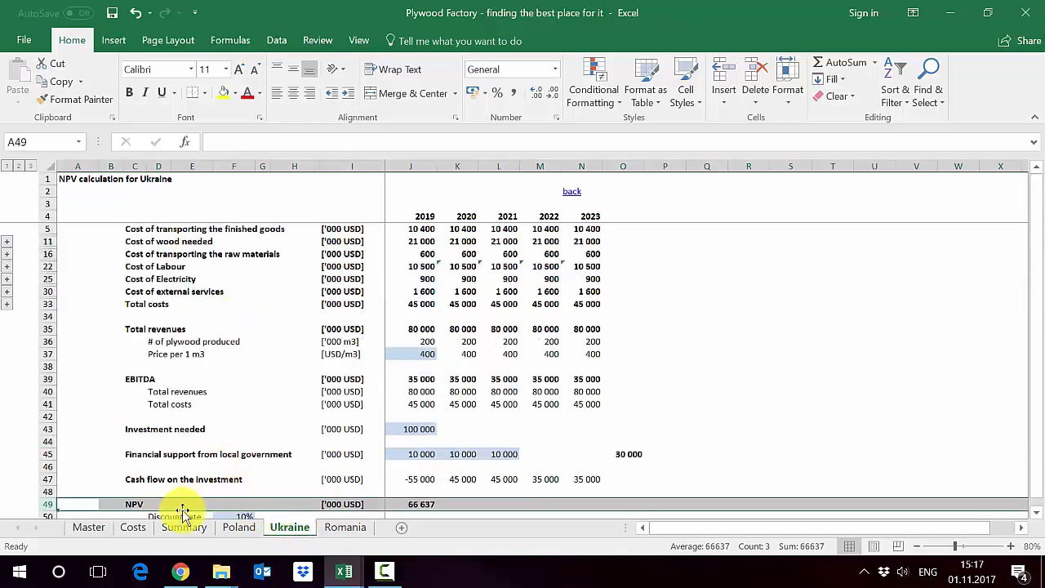
click(184, 527)
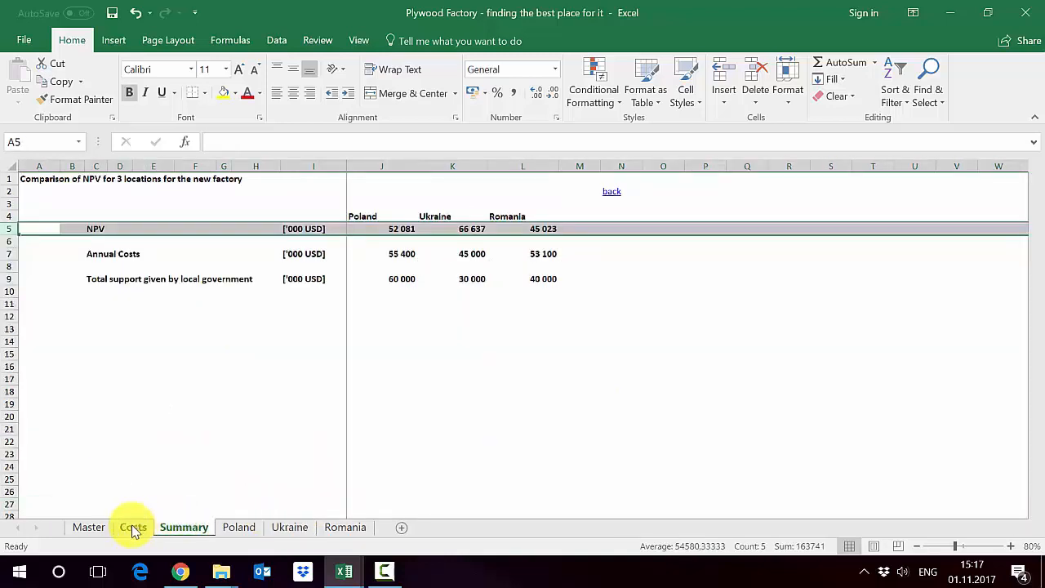
Step: Open the Costs sheet and check Poland's workers needed in the labour breakdown
click(133, 527)
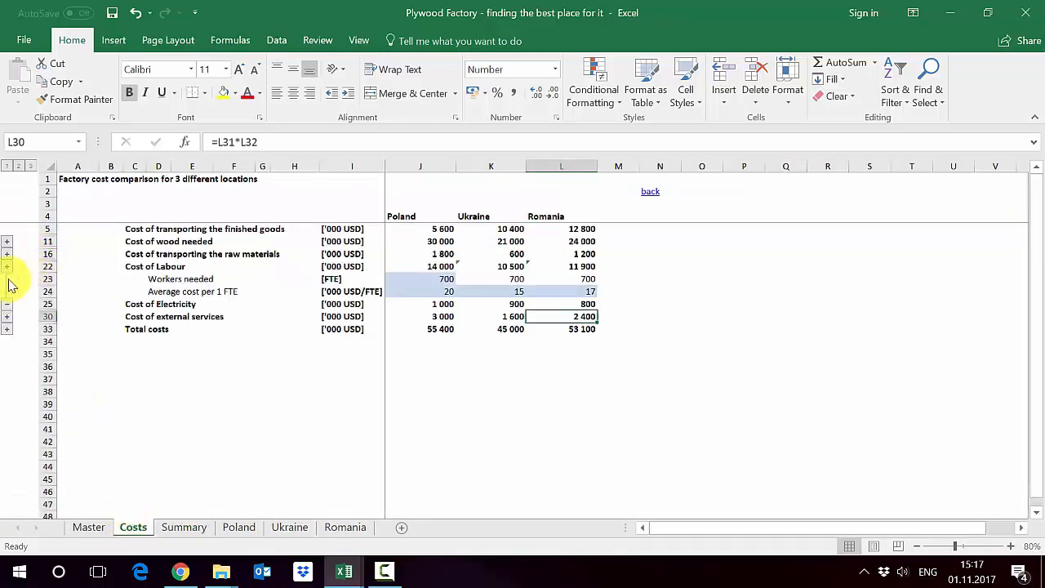
click(47, 278)
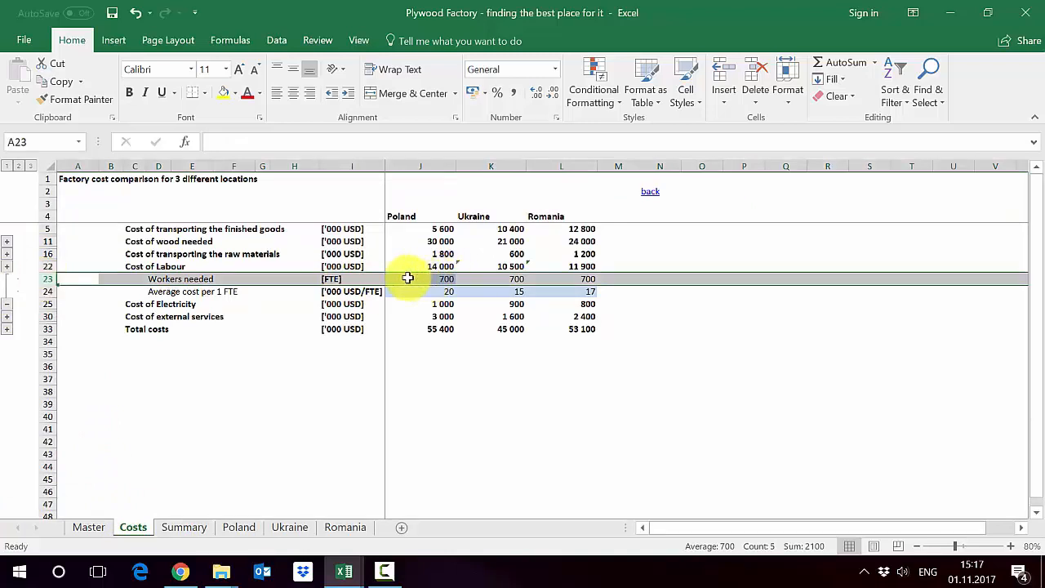
click(421, 279)
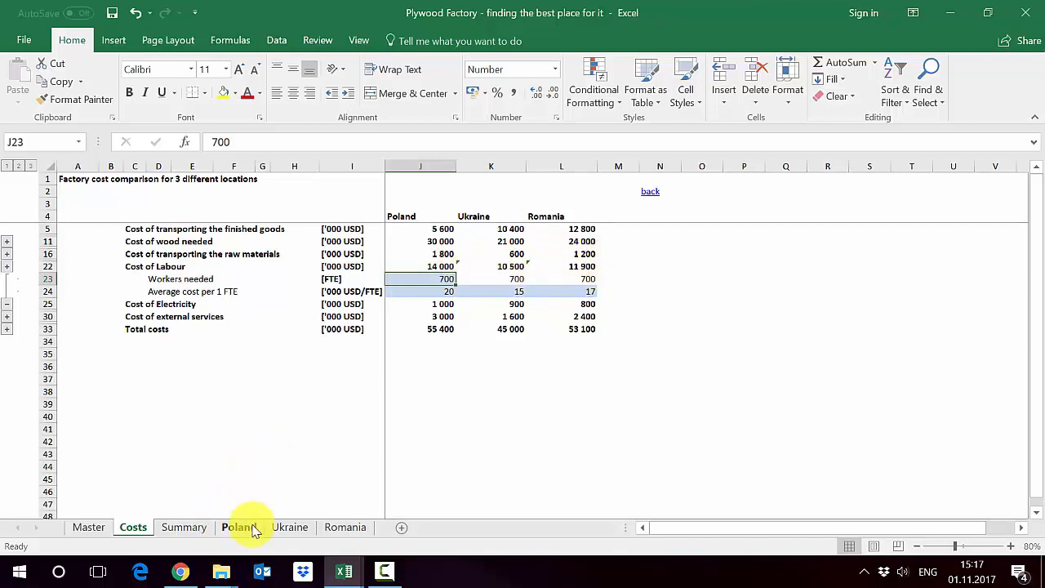
Step: Check Poland's investment needed on its NPV sheet, then return to Master
click(239, 526)
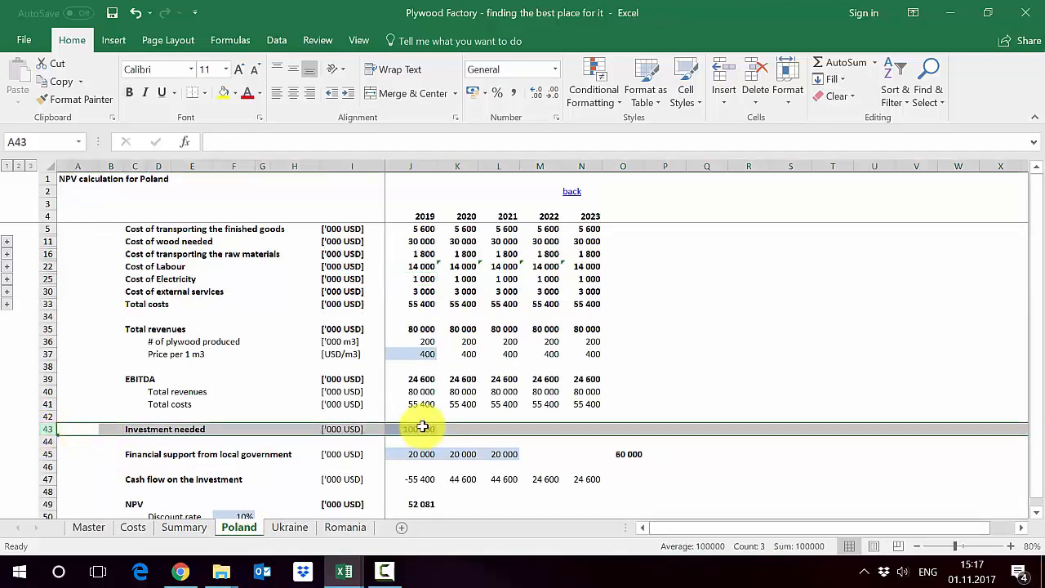
click(422, 428)
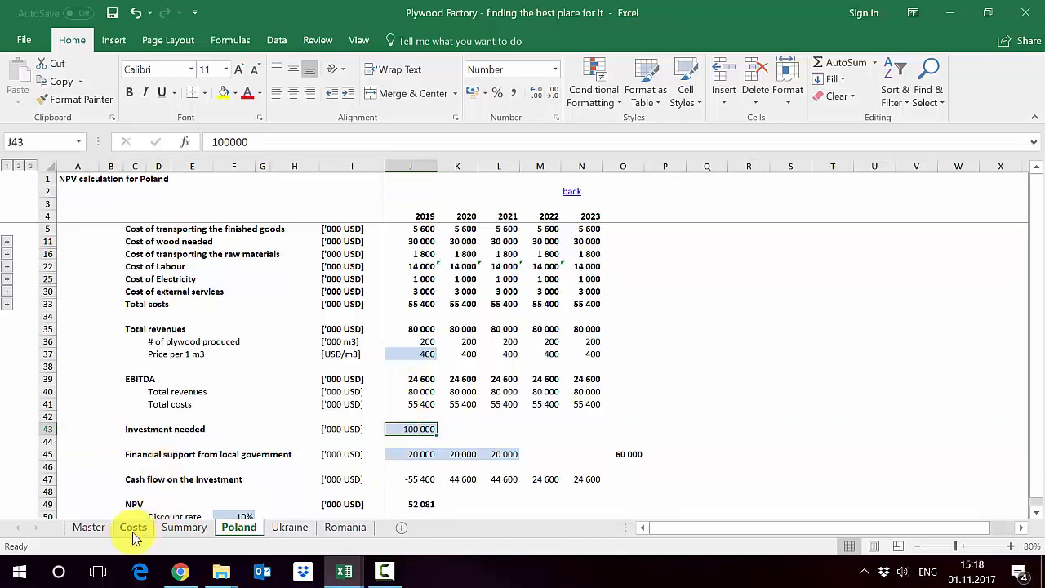
click(88, 527)
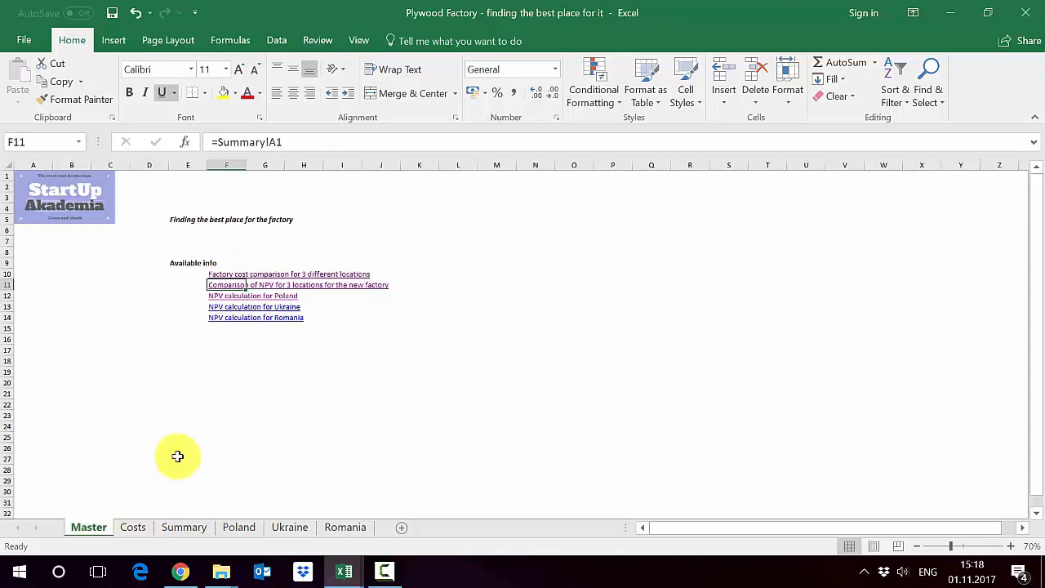
mouse_move(480, 381)
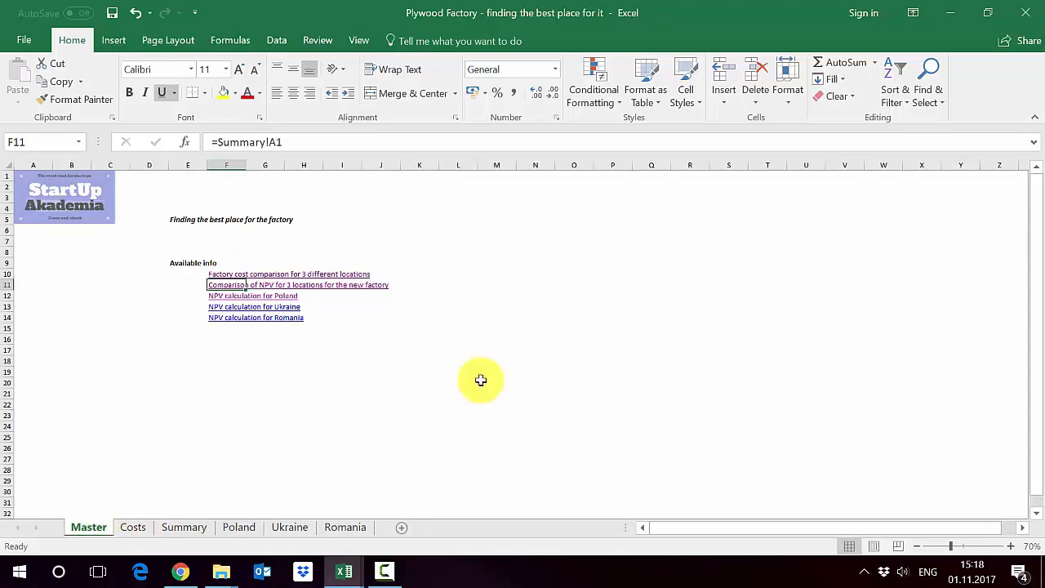